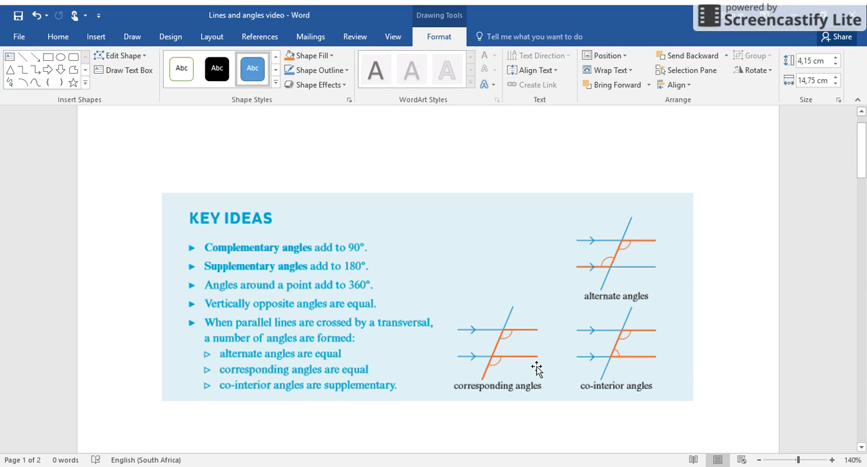
mouse_move(196, 264)
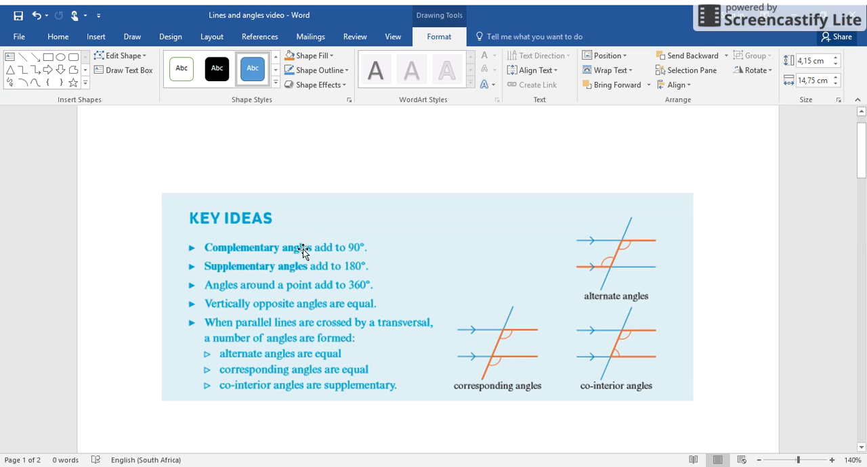
mouse_move(334, 256)
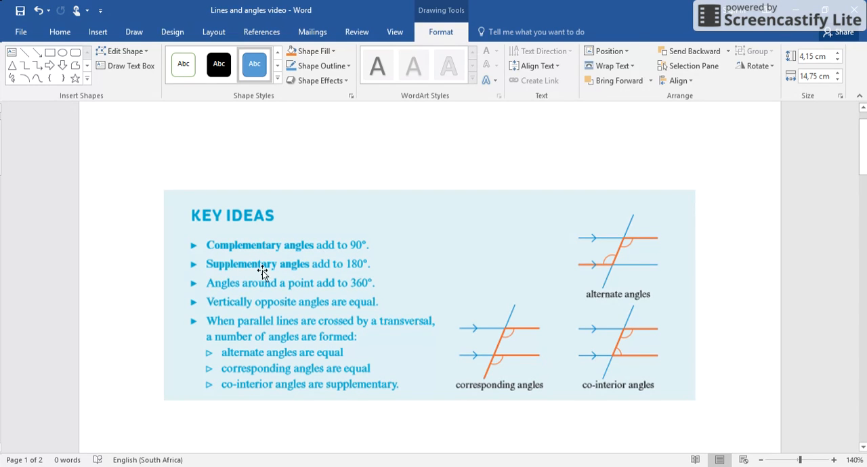
mouse_move(359, 282)
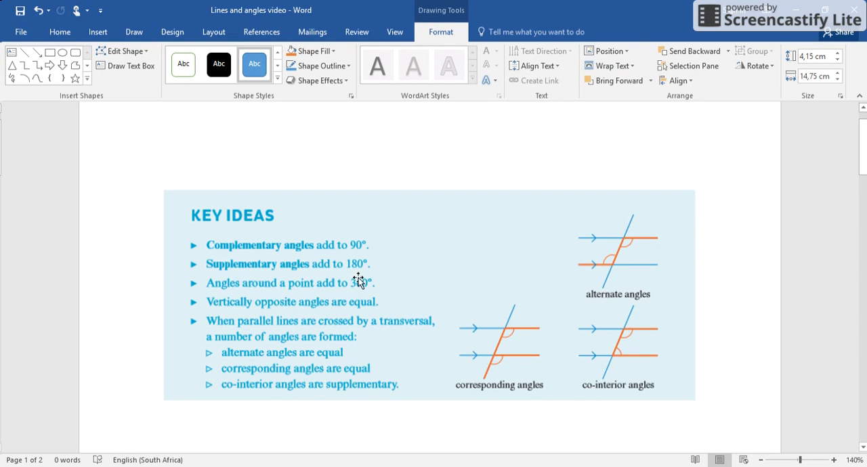
mouse_move(365, 279)
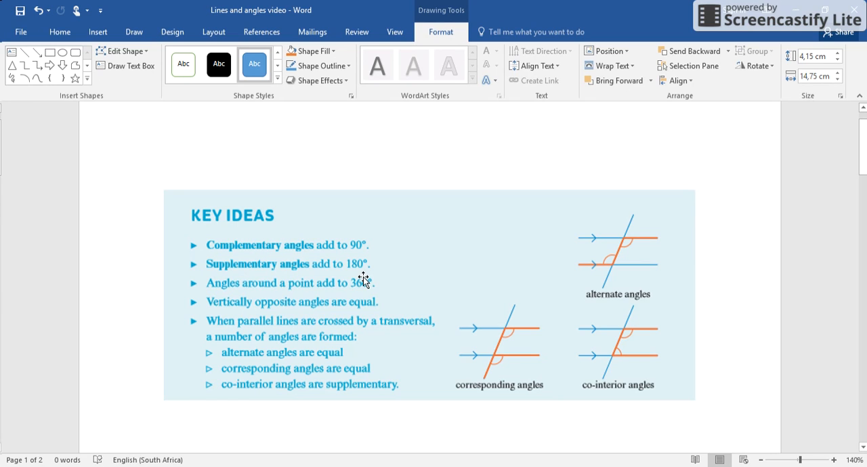
mouse_move(241, 279)
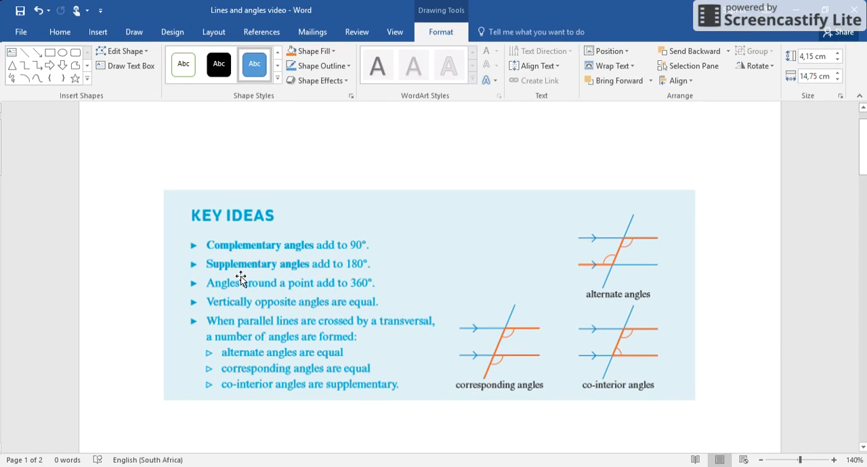
mouse_move(241, 279)
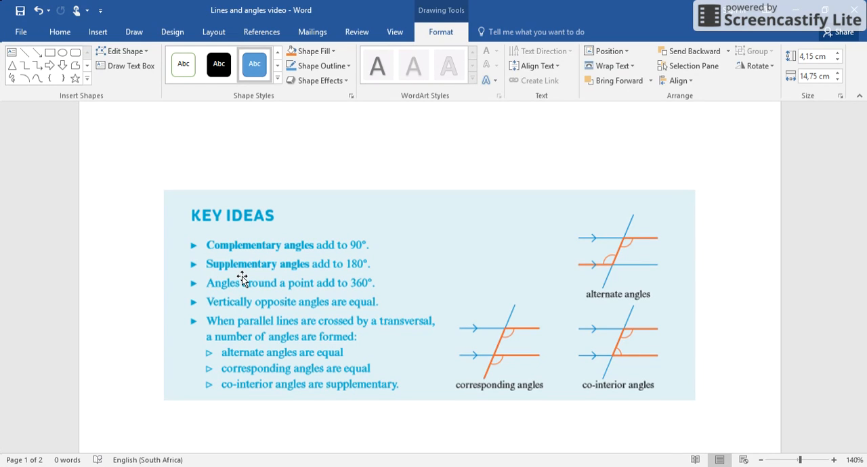
mouse_move(374, 252)
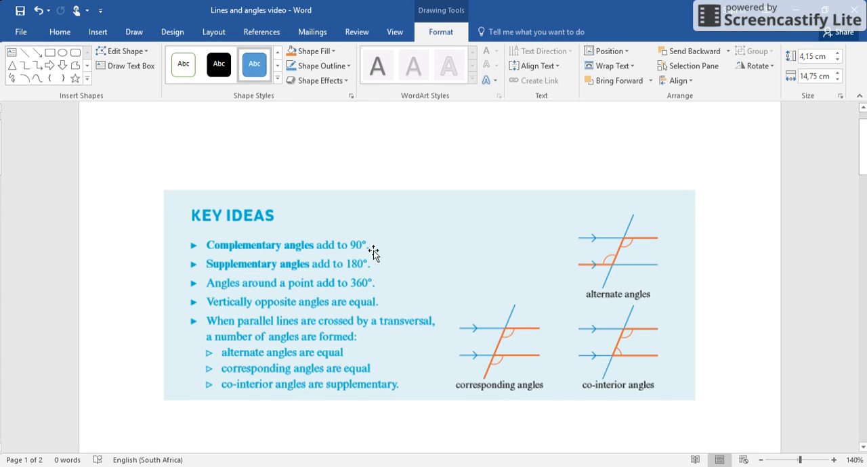
mouse_move(498, 229)
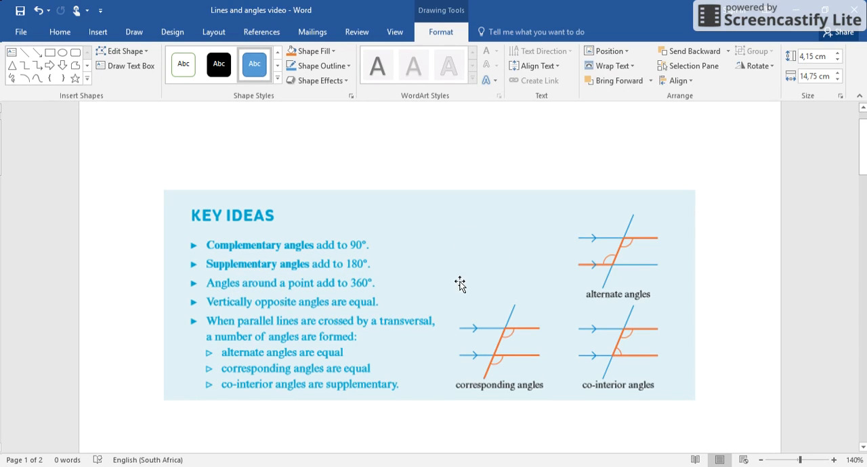
mouse_move(462, 290)
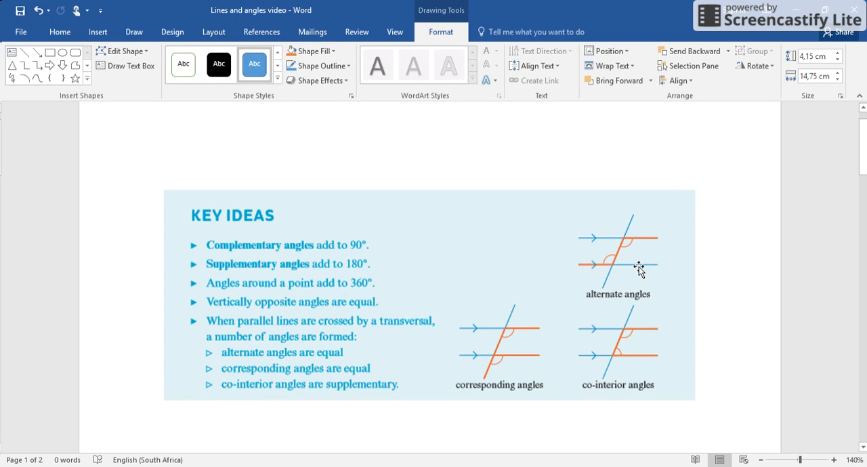
mouse_move(507, 332)
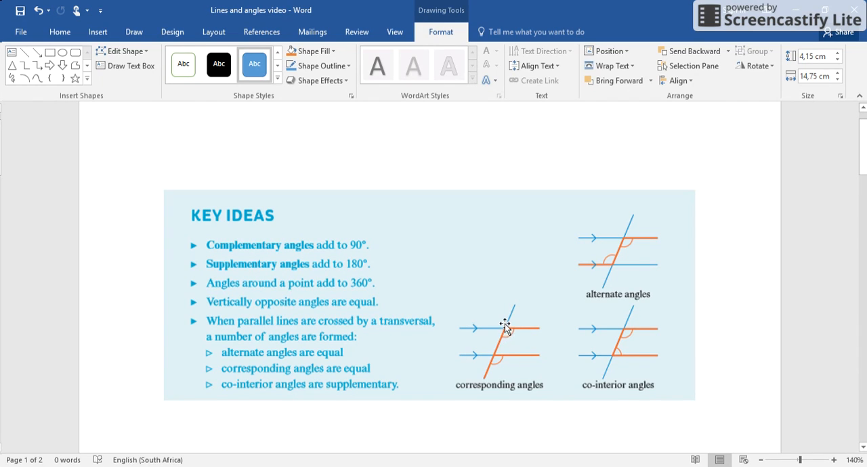
mouse_move(502, 319)
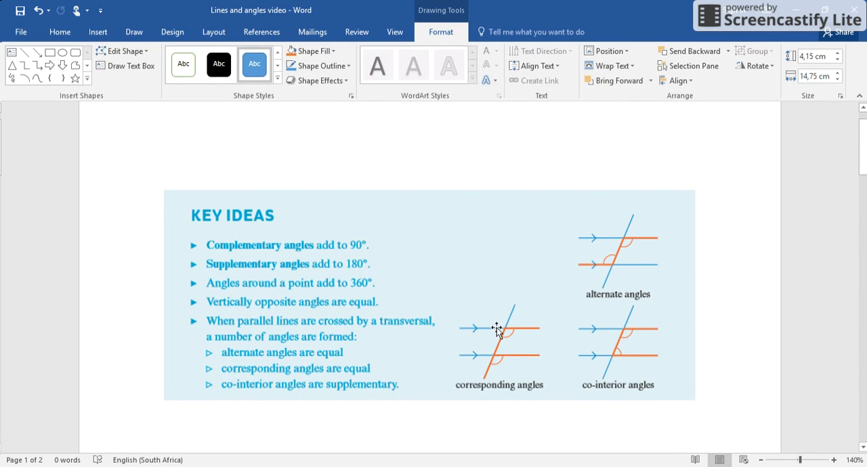
mouse_move(502, 330)
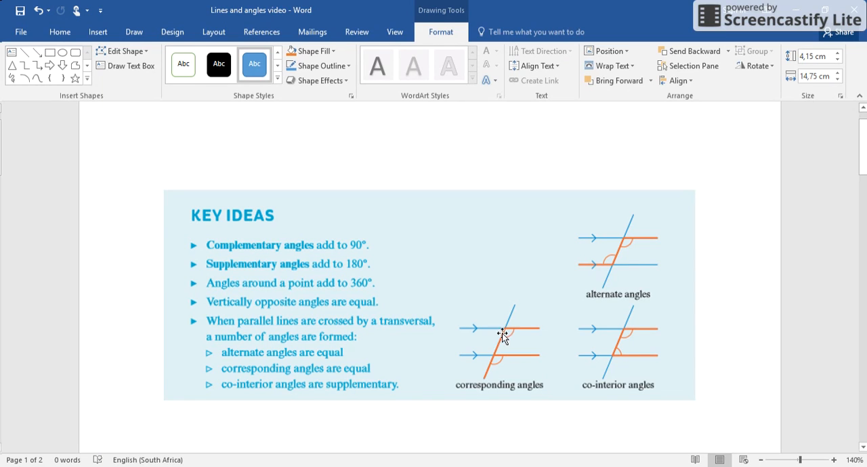
mouse_move(509, 347)
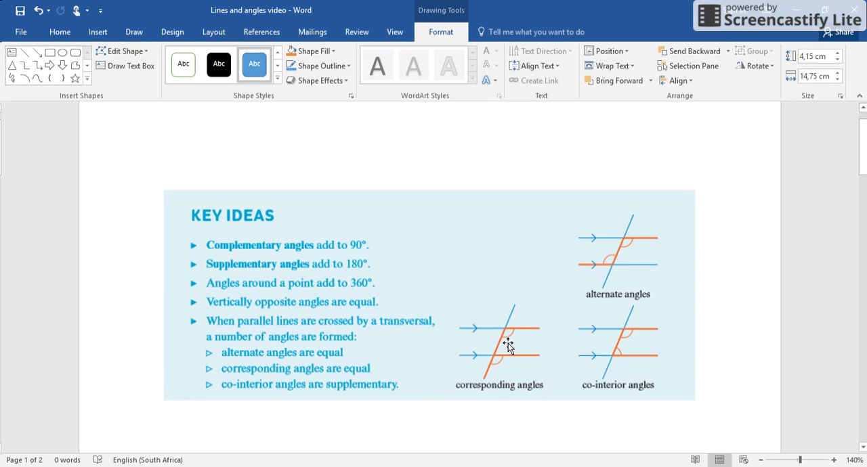
mouse_move(300, 342)
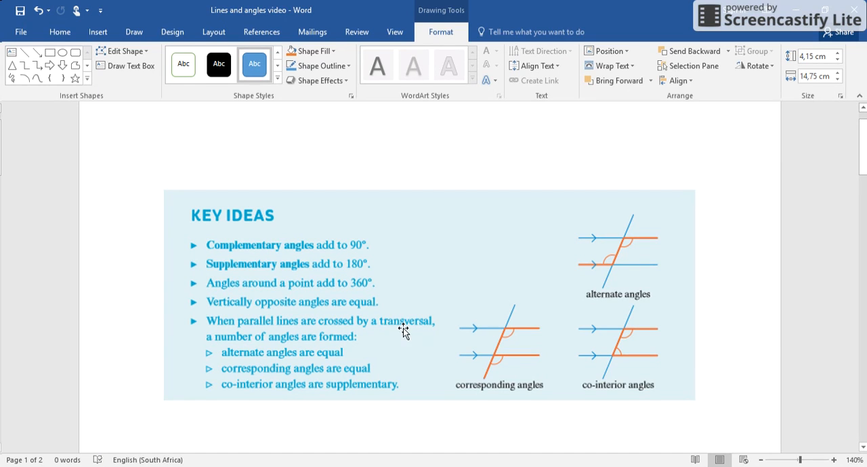
mouse_move(467, 337)
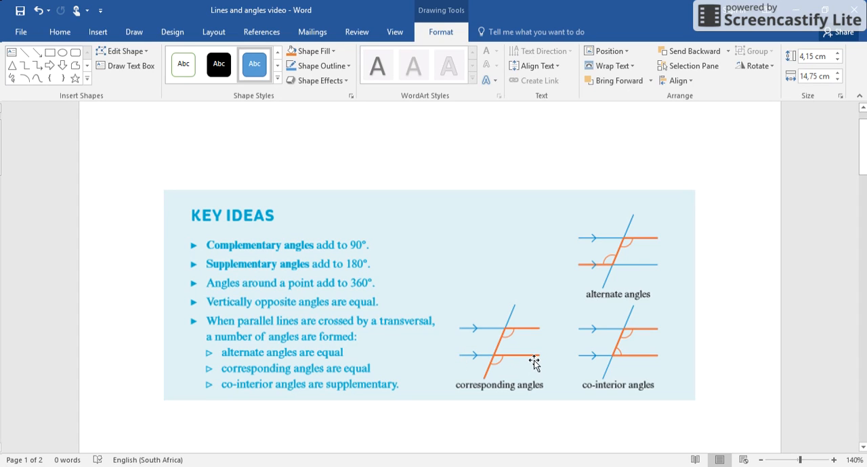
mouse_move(518, 339)
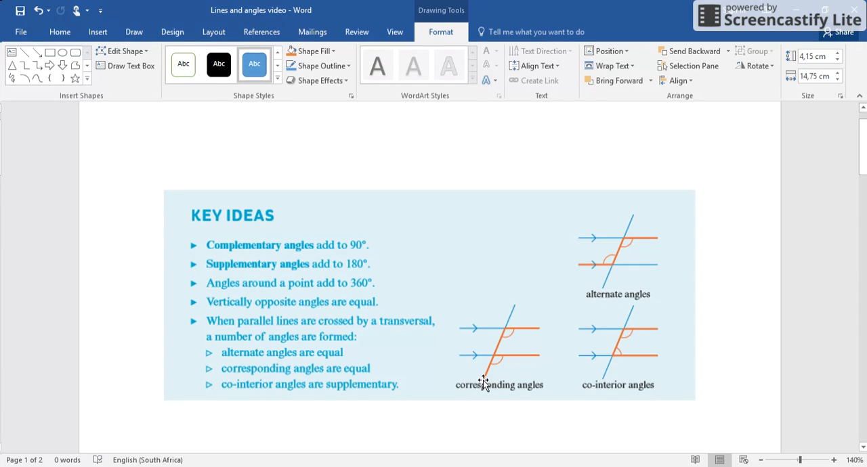
mouse_move(357, 346)
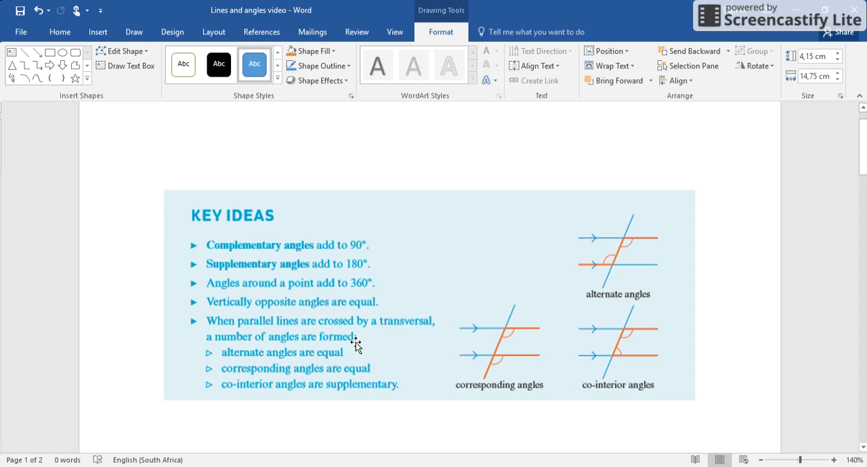
mouse_move(659, 279)
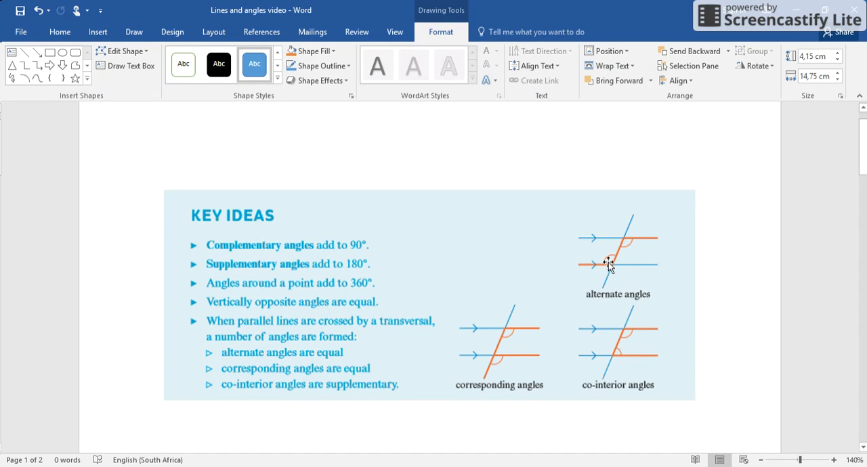
mouse_move(623, 267)
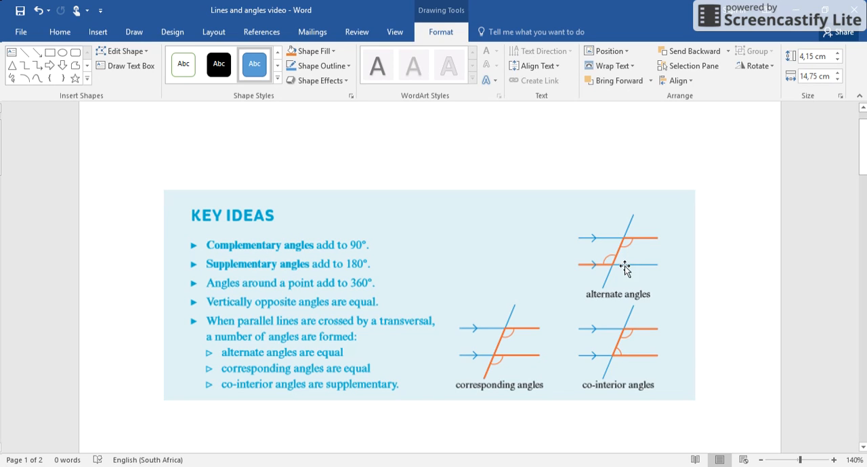
mouse_move(622, 282)
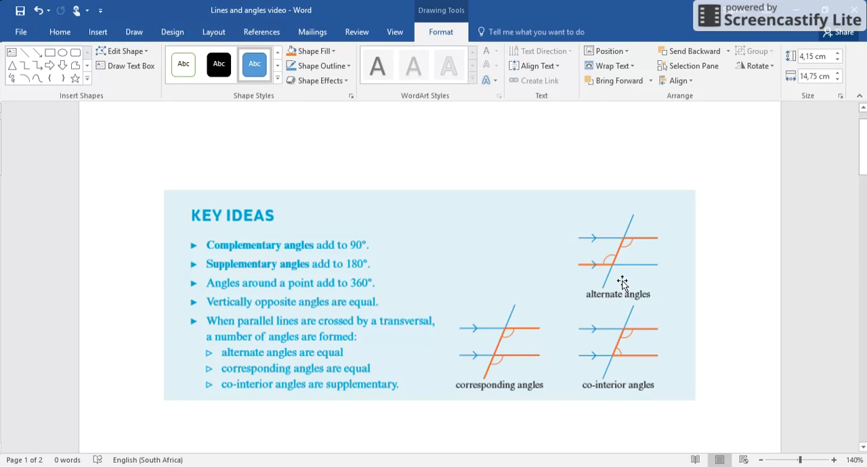
mouse_move(626, 258)
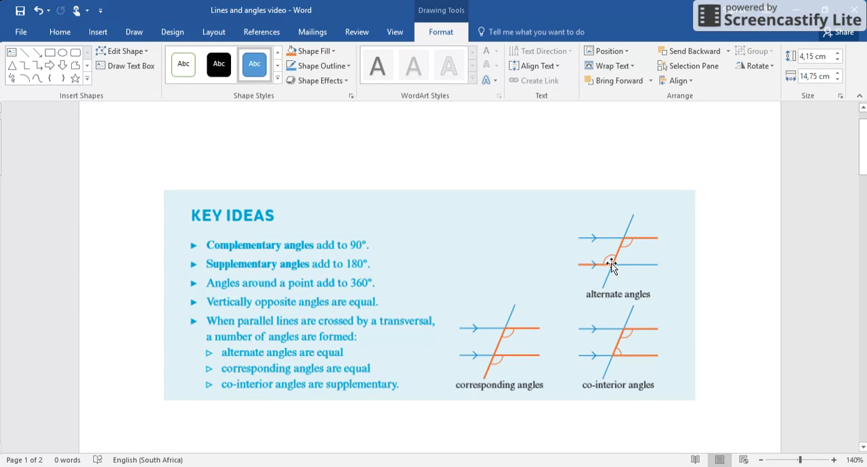
mouse_move(624, 264)
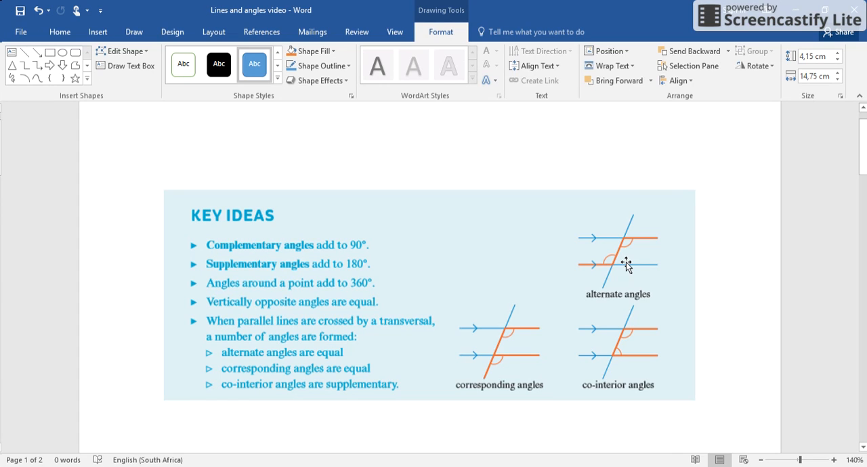
mouse_move(591, 244)
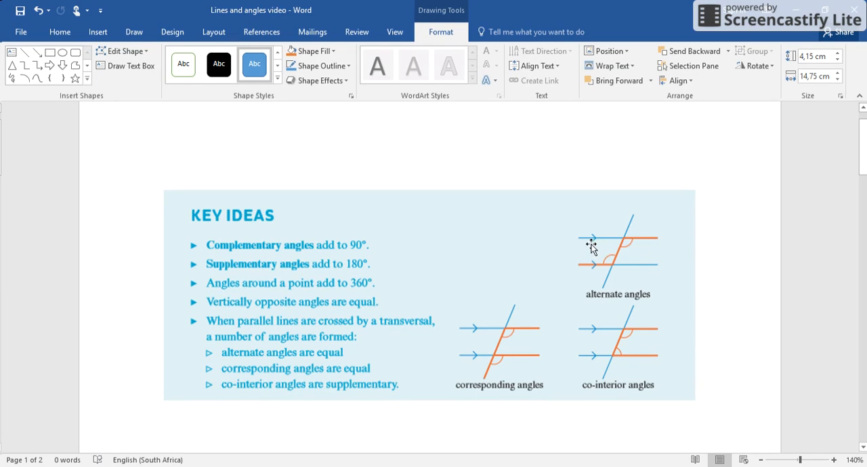
mouse_move(575, 243)
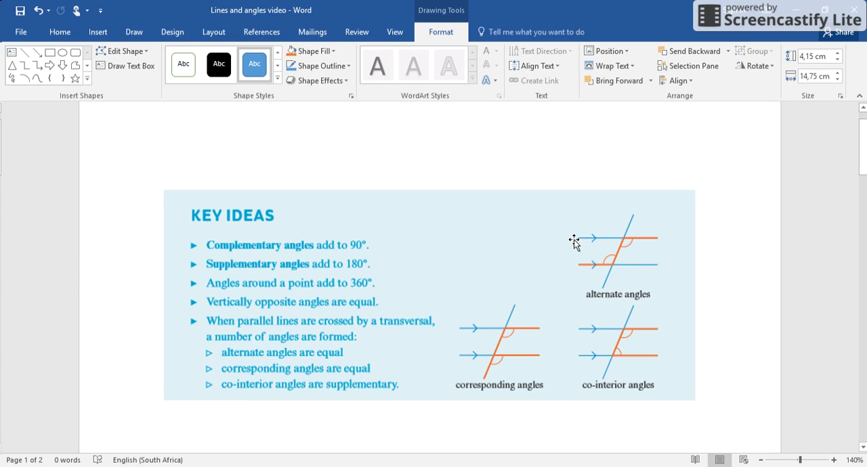
mouse_move(620, 256)
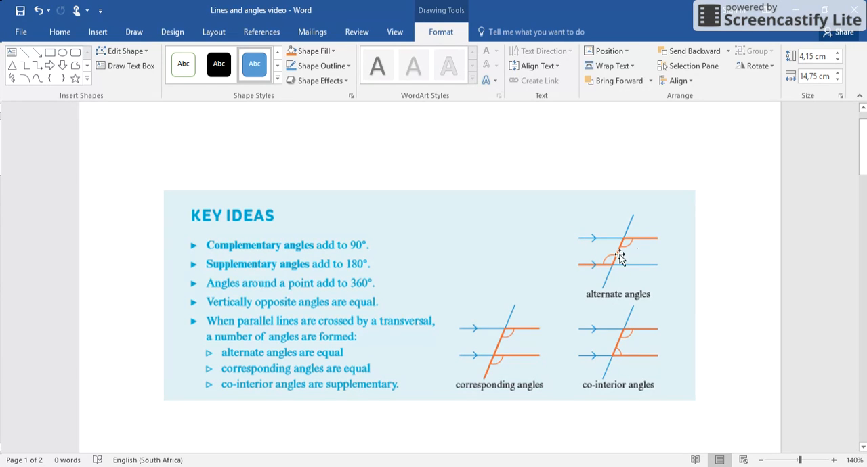
mouse_move(612, 264)
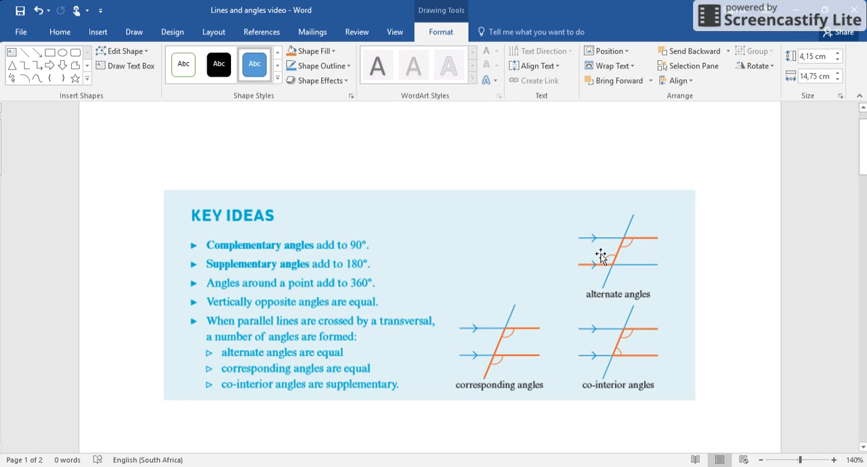
mouse_move(507, 349)
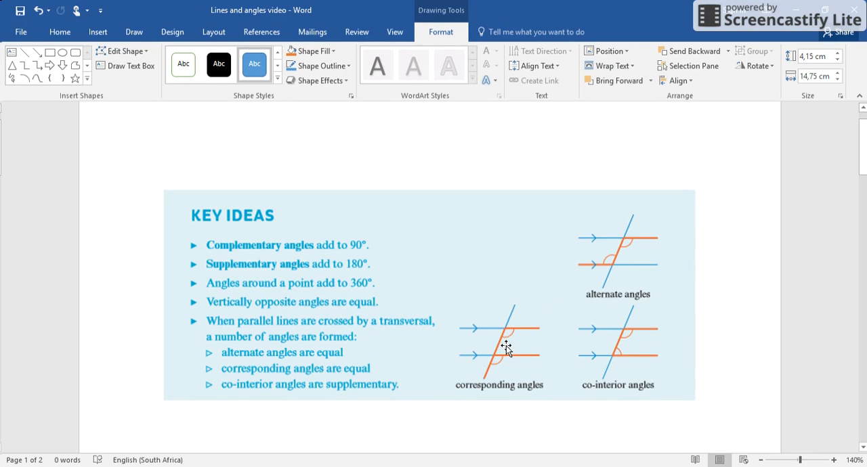
mouse_move(504, 336)
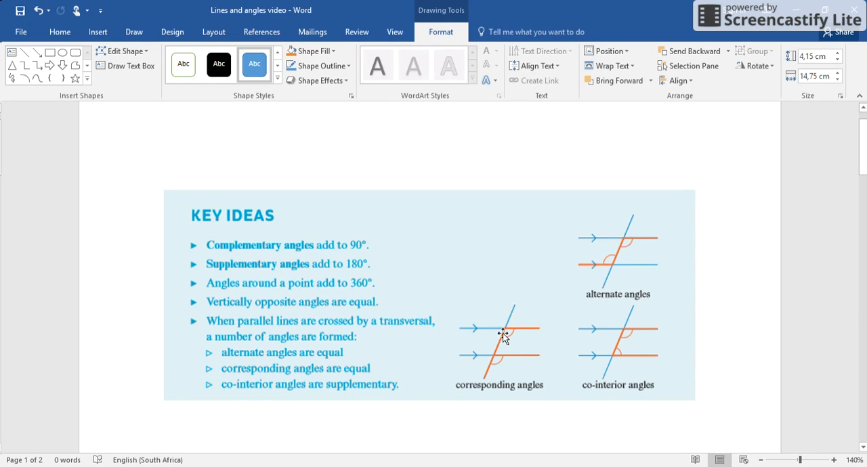
mouse_move(504, 339)
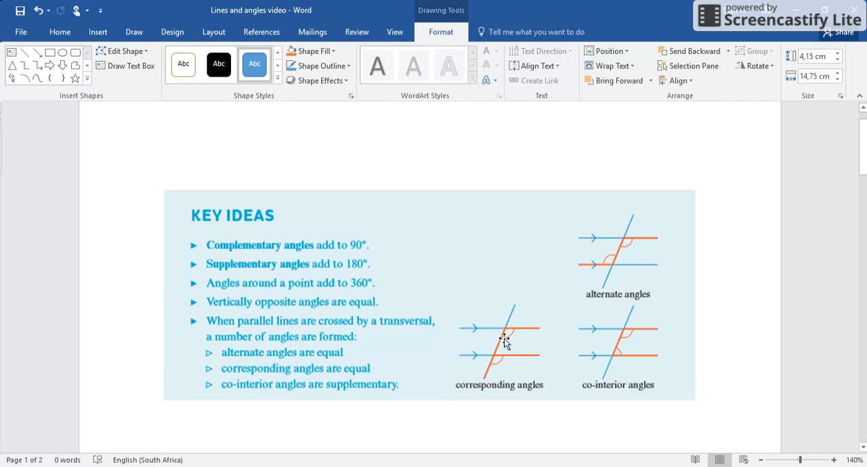
mouse_move(501, 347)
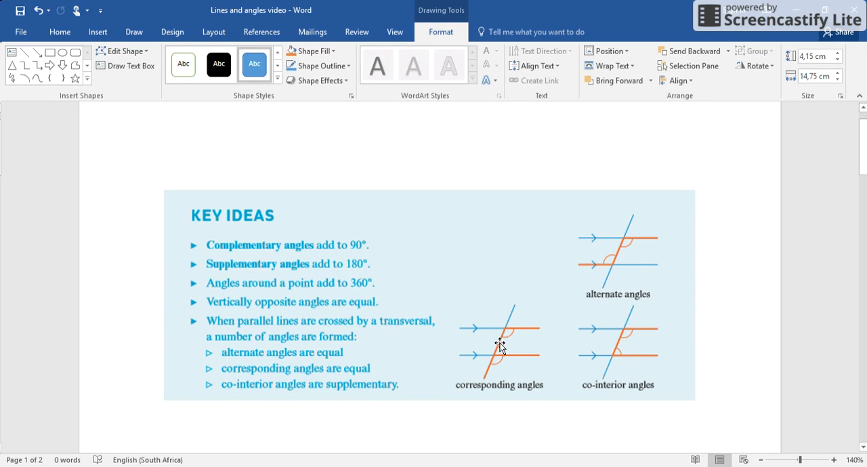
mouse_move(512, 339)
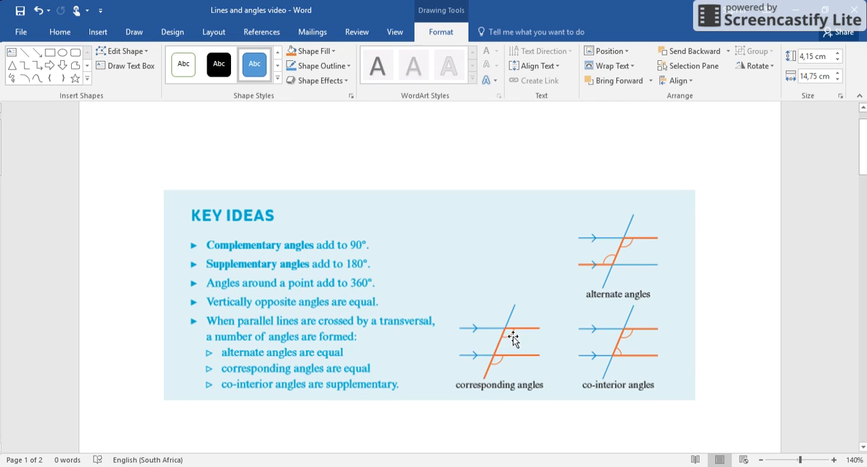
mouse_move(490, 371)
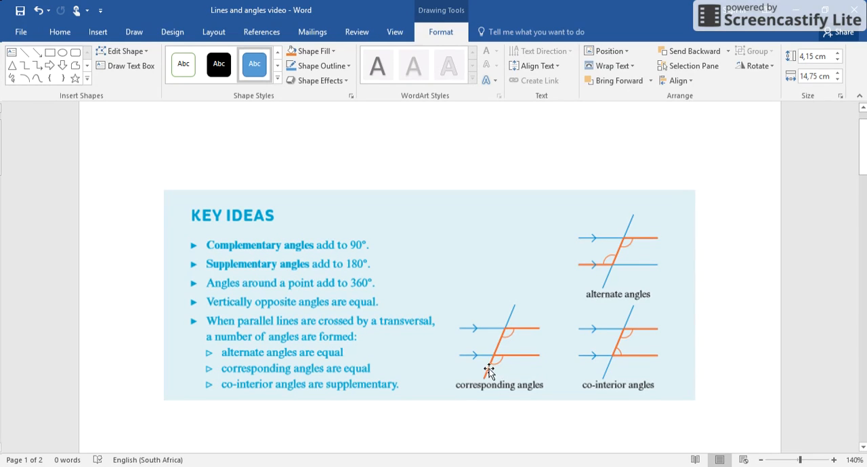
mouse_move(512, 336)
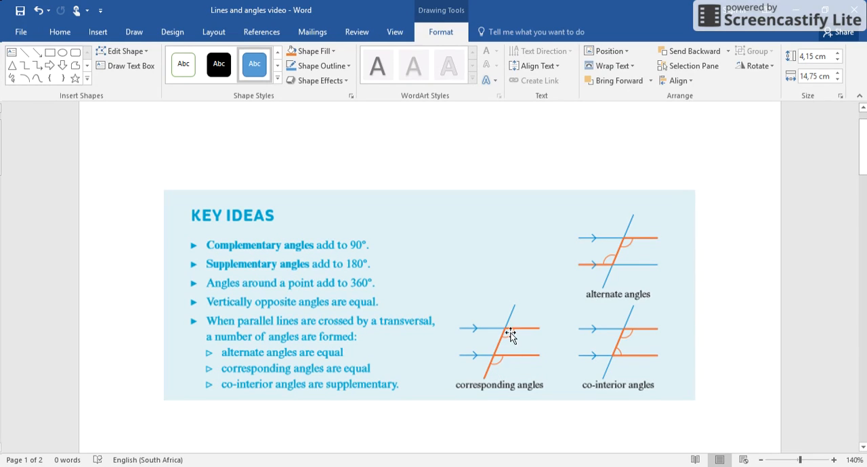
mouse_move(515, 341)
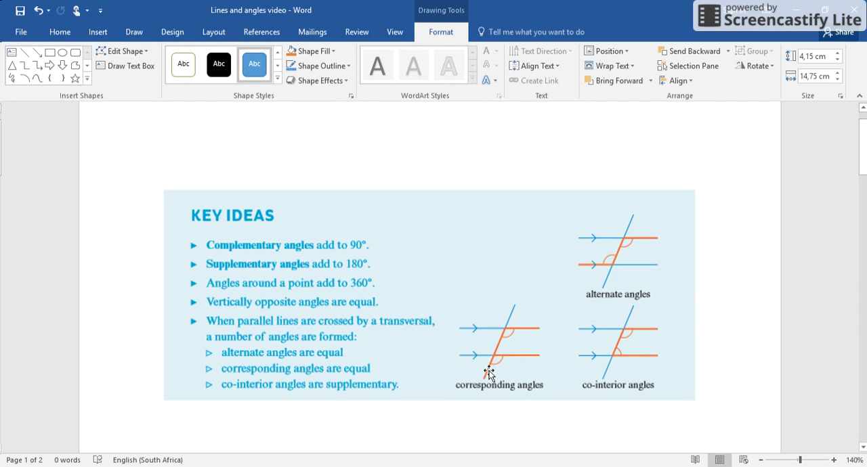
mouse_move(468, 399)
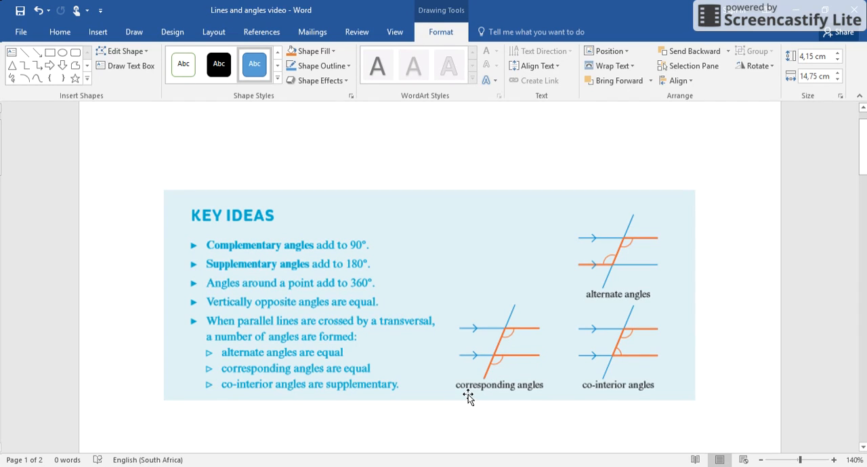
mouse_move(531, 336)
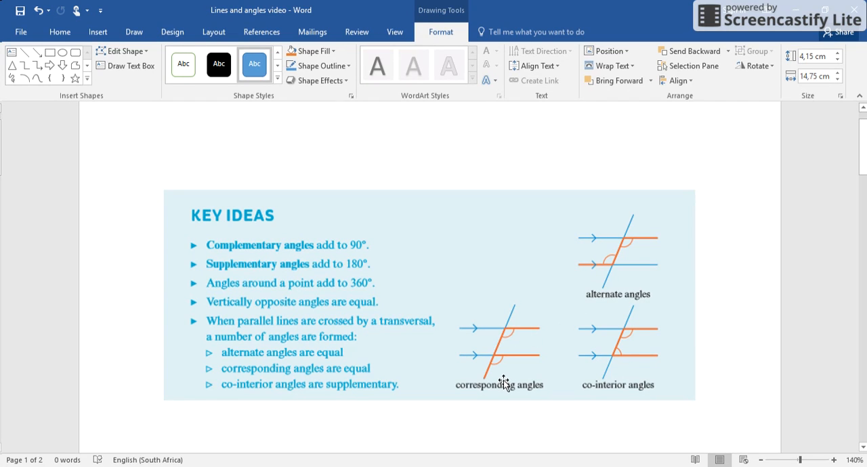
mouse_move(503, 386)
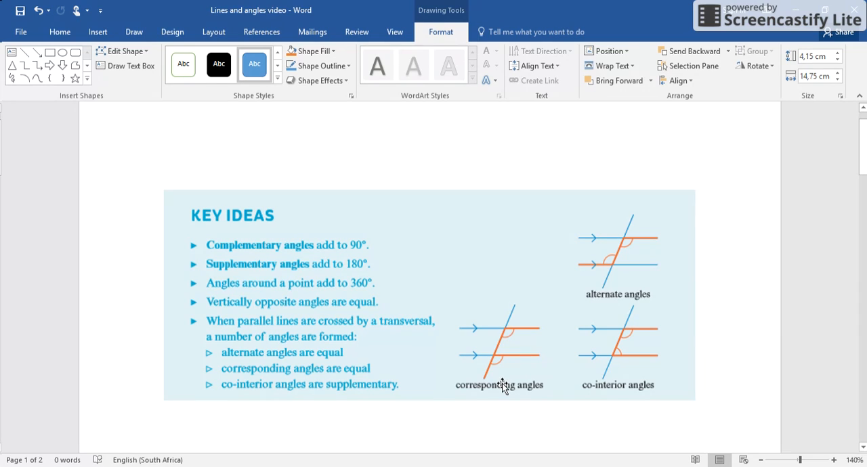
mouse_move(639, 347)
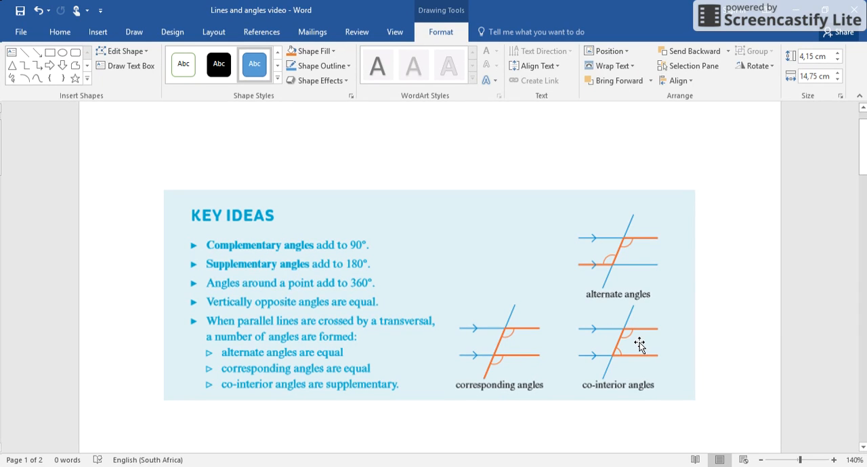
mouse_move(634, 355)
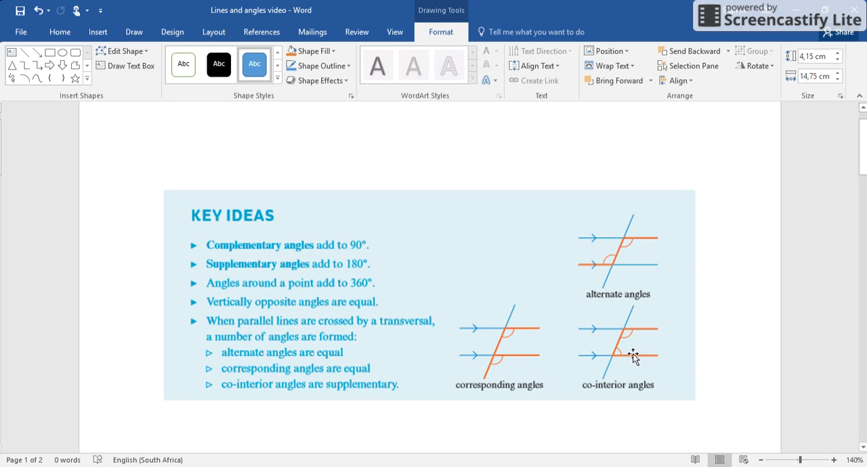
mouse_move(652, 337)
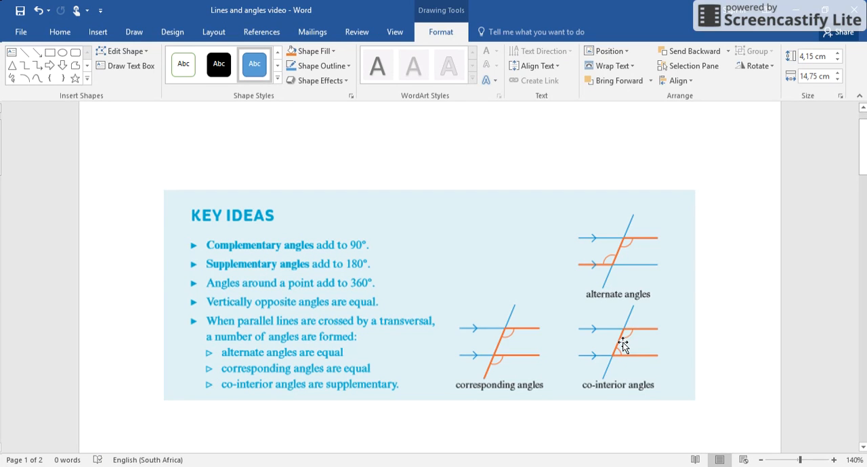
mouse_move(614, 355)
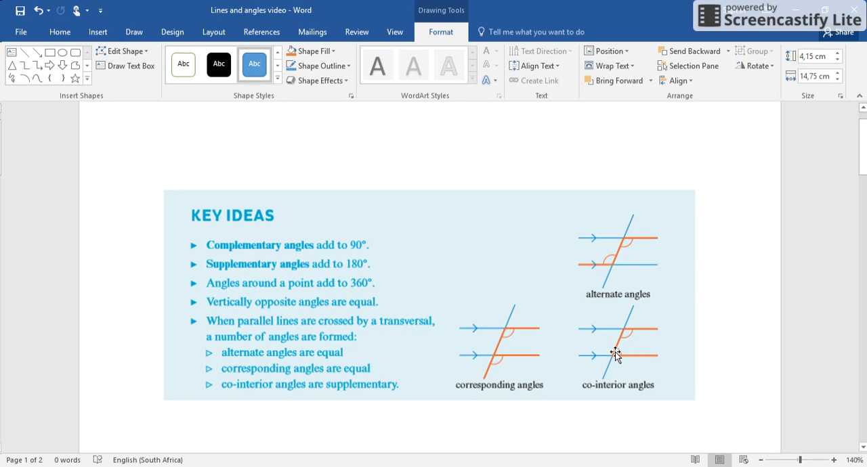
mouse_move(623, 359)
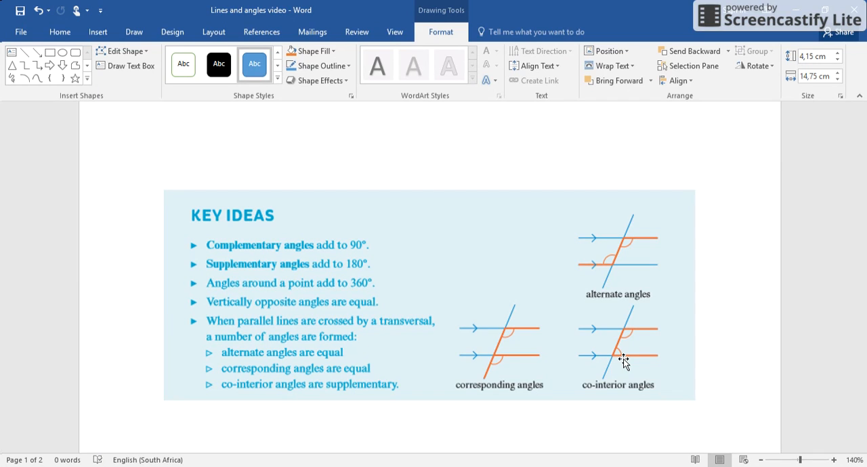
mouse_move(622, 341)
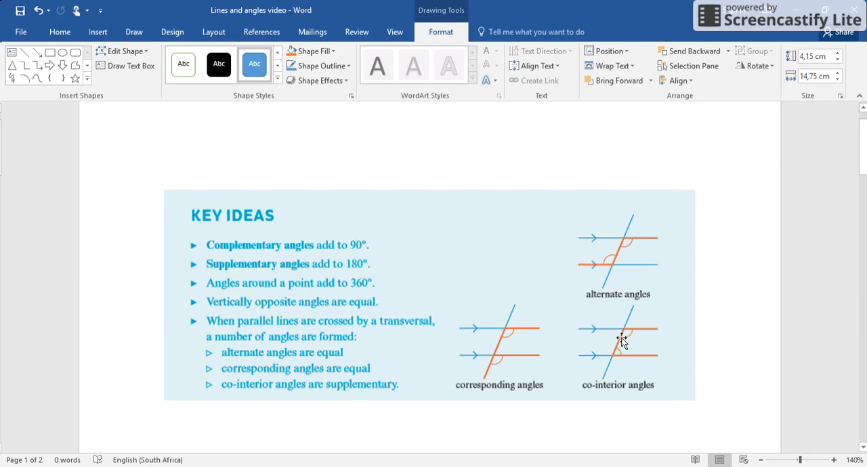
mouse_move(622, 338)
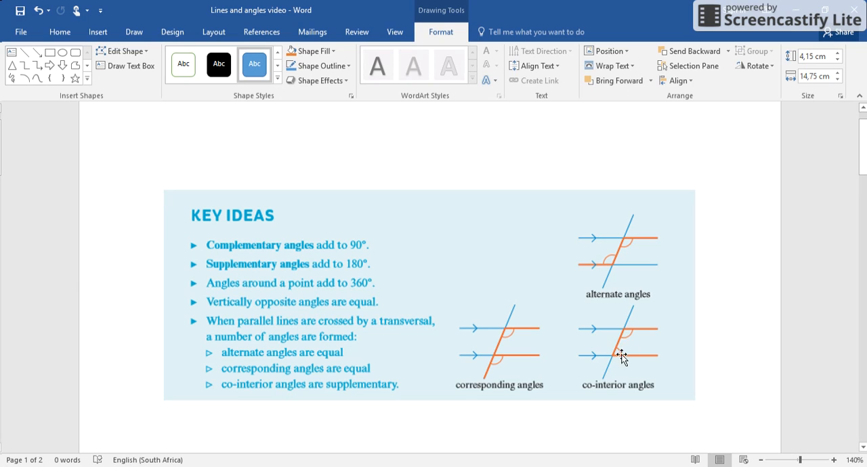
mouse_move(618, 352)
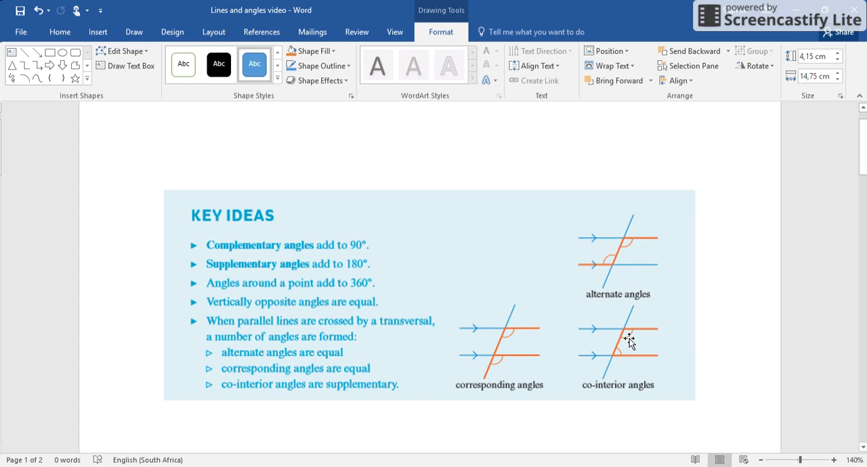
mouse_move(612, 358)
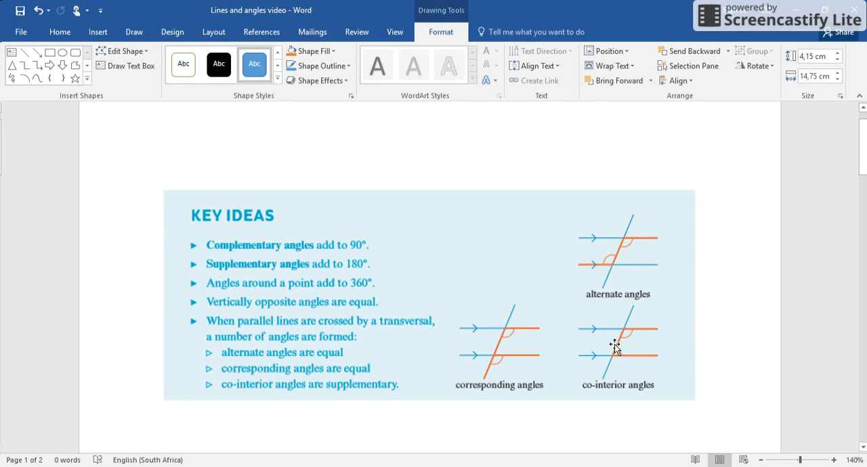
mouse_move(624, 351)
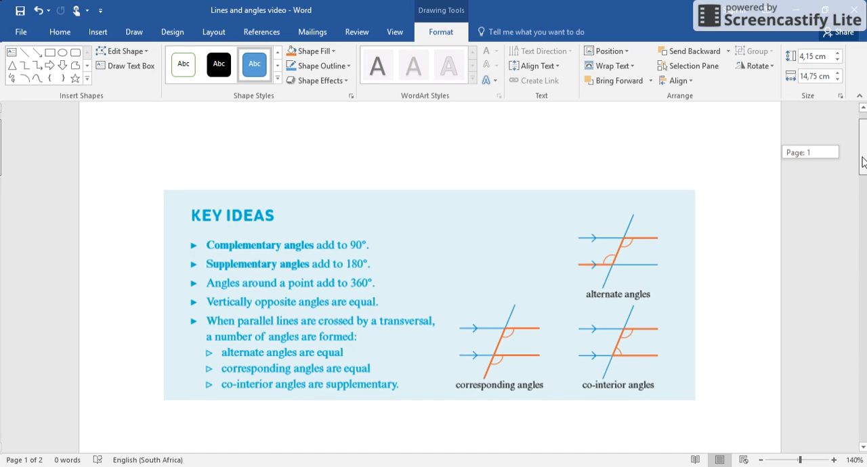
- Scroll down to Example 5A-1 below the KEY IDEAS box
scroll(down, 3)
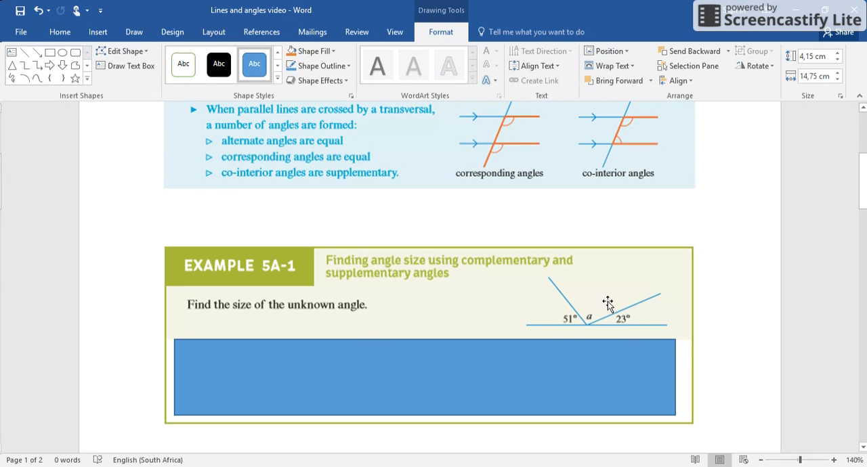
mouse_move(549, 331)
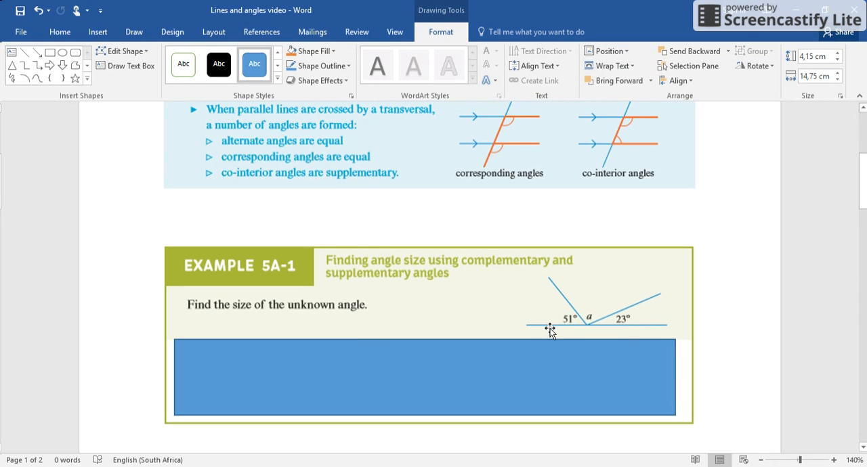
mouse_move(568, 336)
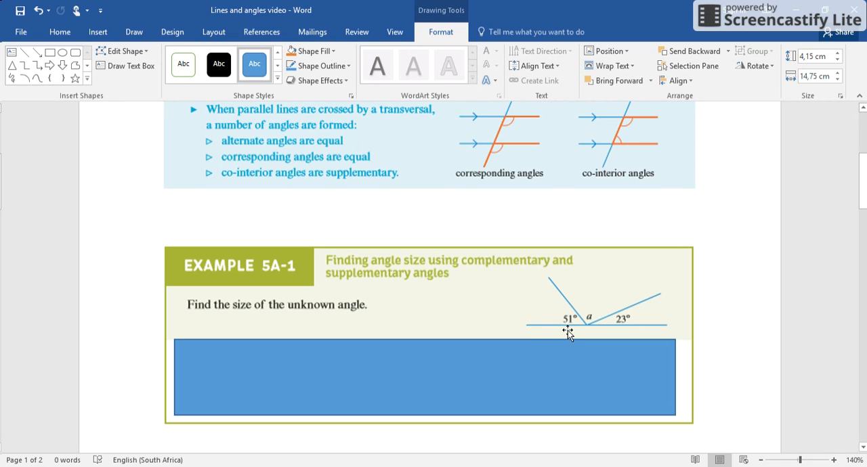
mouse_move(621, 329)
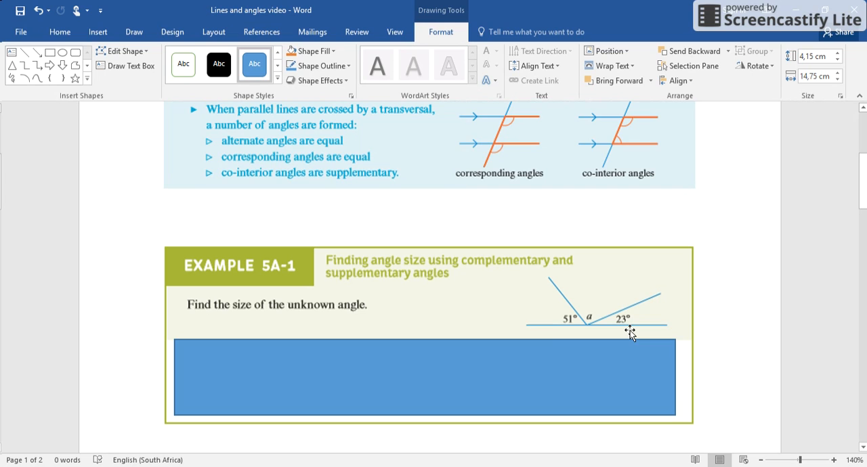
mouse_move(577, 310)
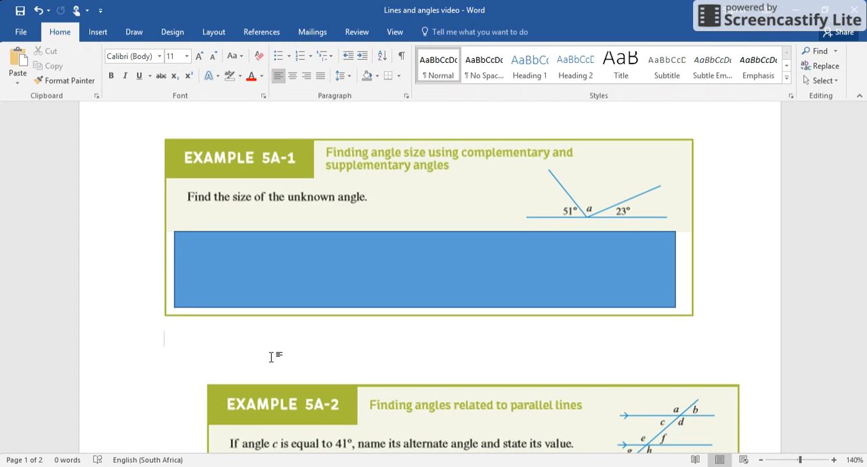
- Write the first line of working, 51 + 23 = 74, below Example 5A-1
click(164, 339)
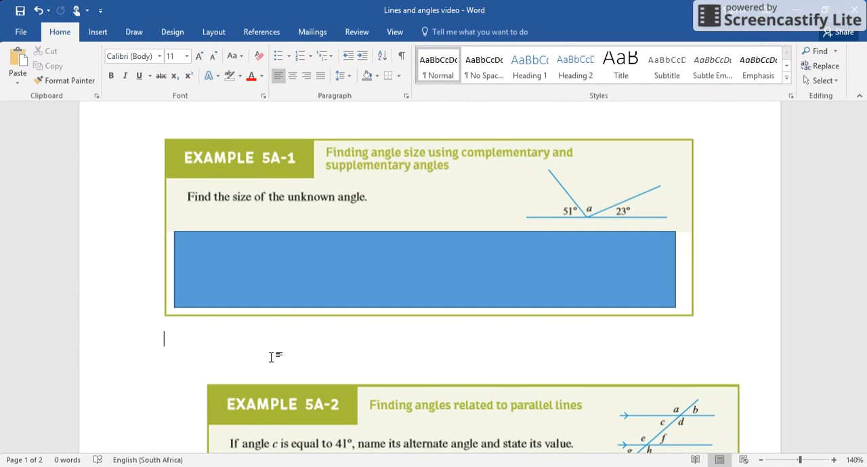
text(51)
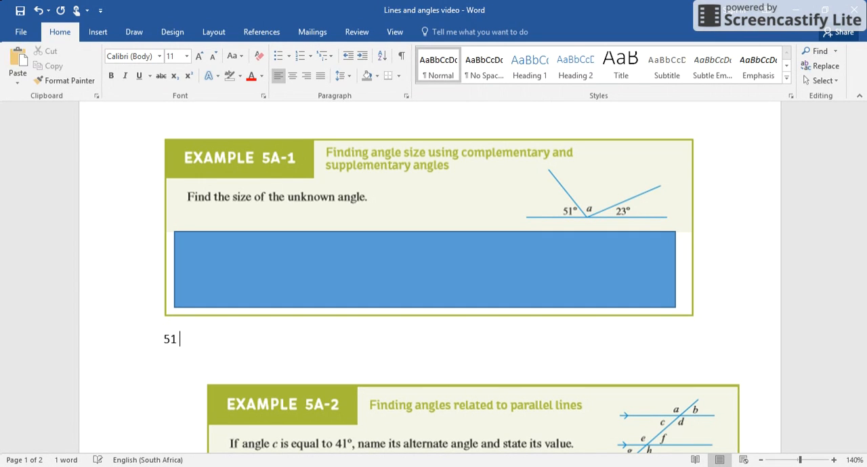
text(+ 23)
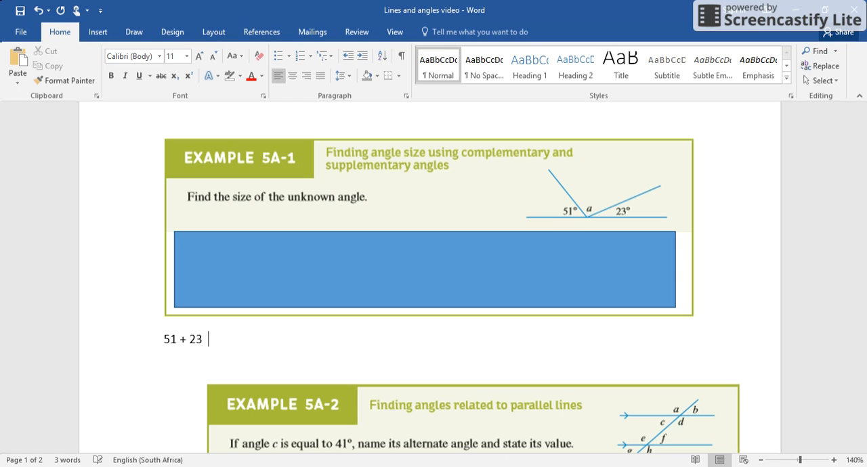
text(= 7)
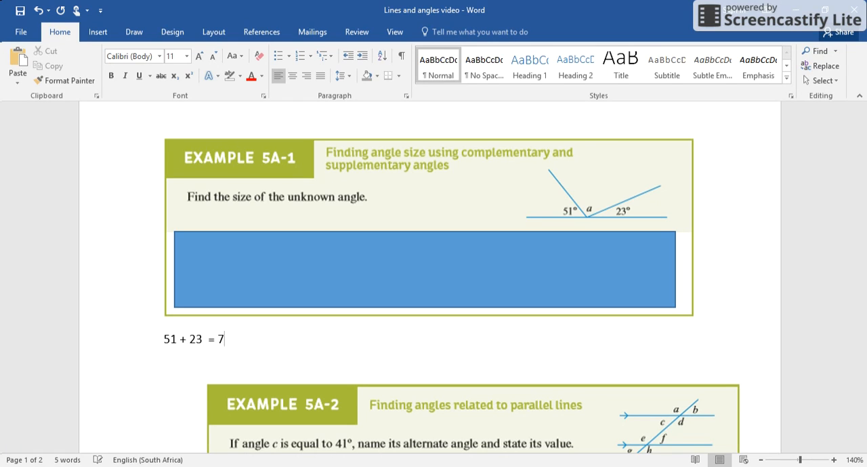
text(4)
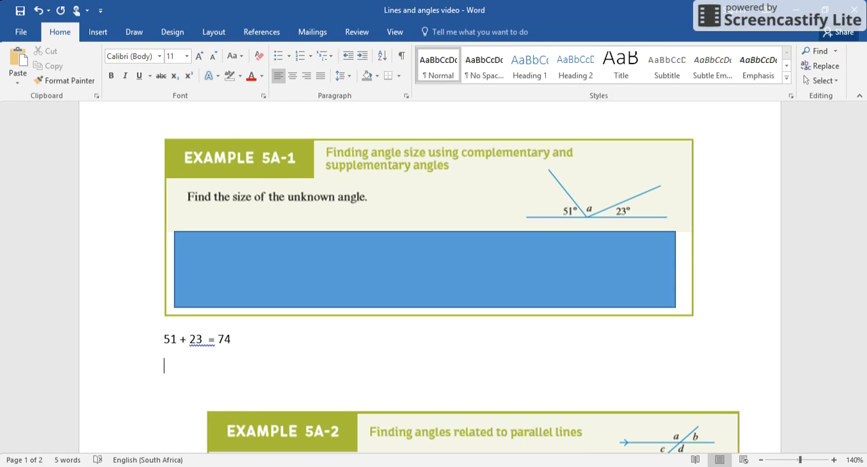
- Add the lines 180 − 74 = 106 and a = 106 to finish the working
text(180)
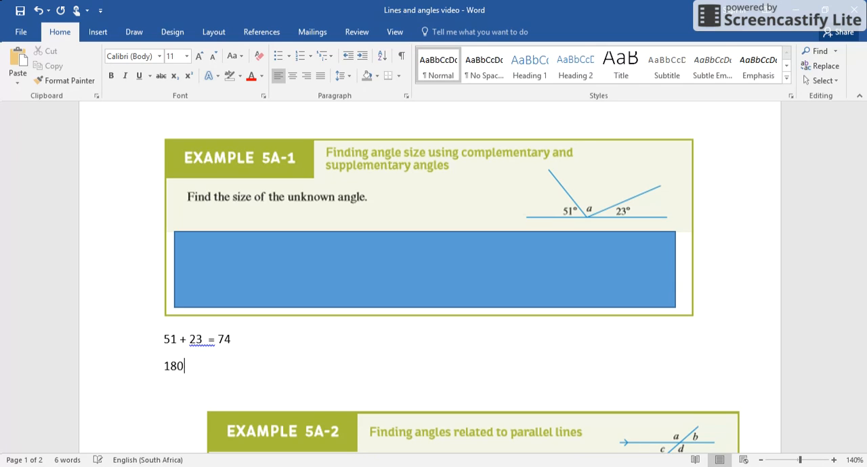
text(- 74)
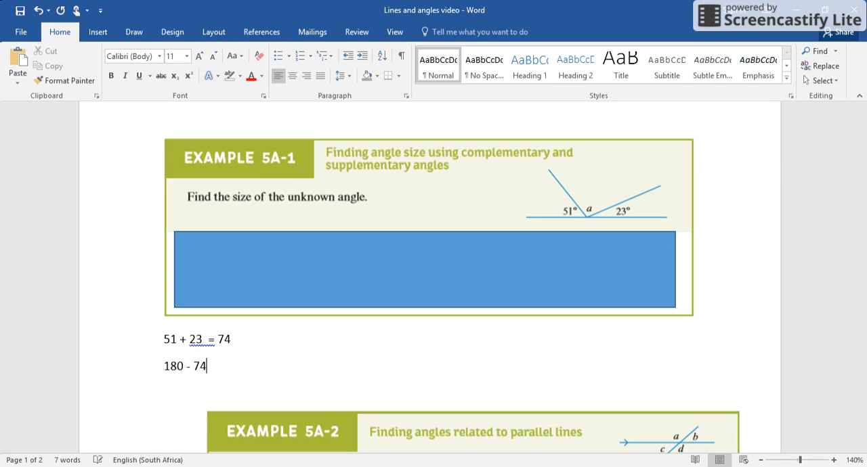
text(=)
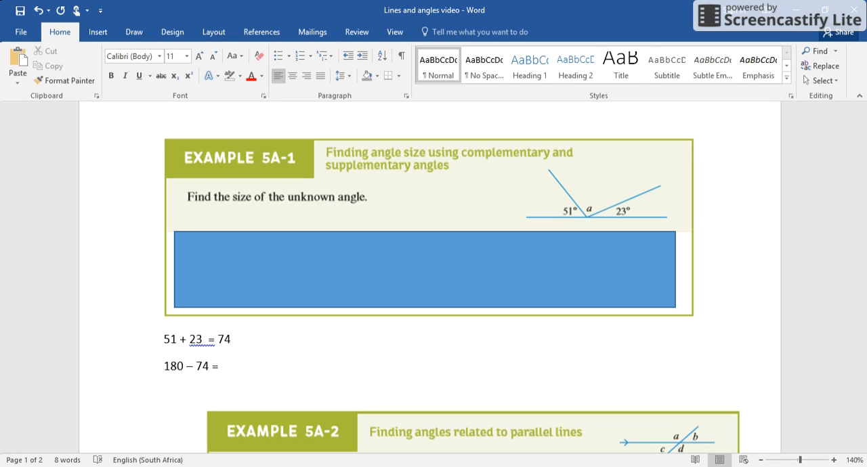
text(106)
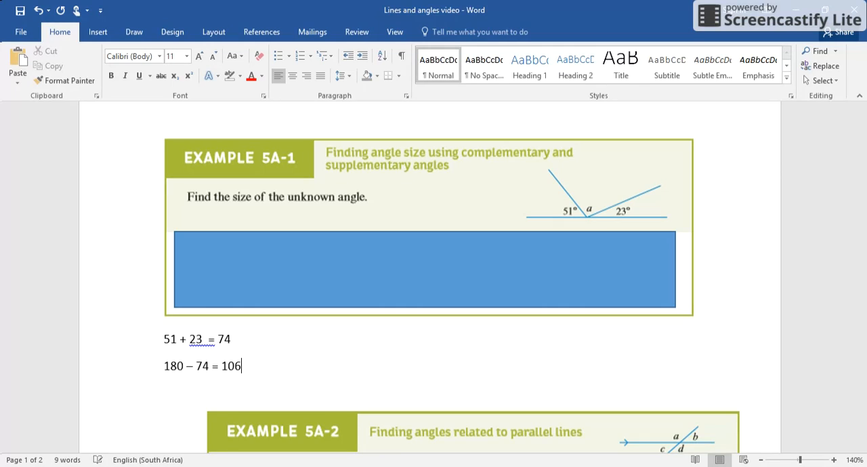
text(A =)
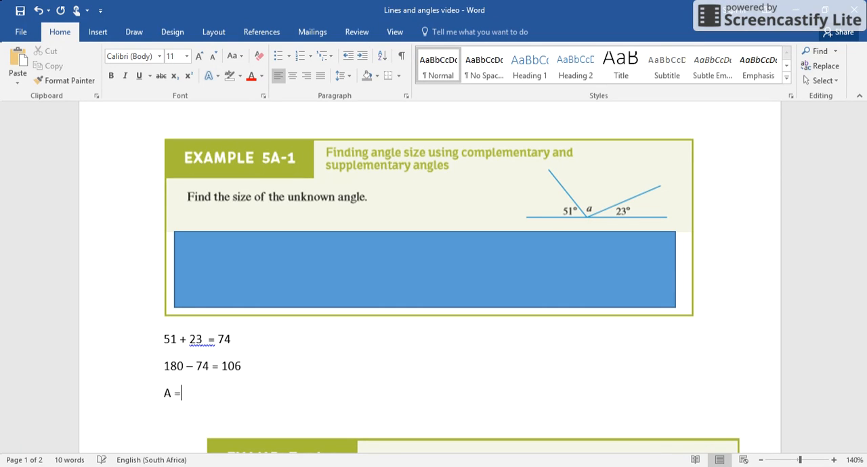
text(a)
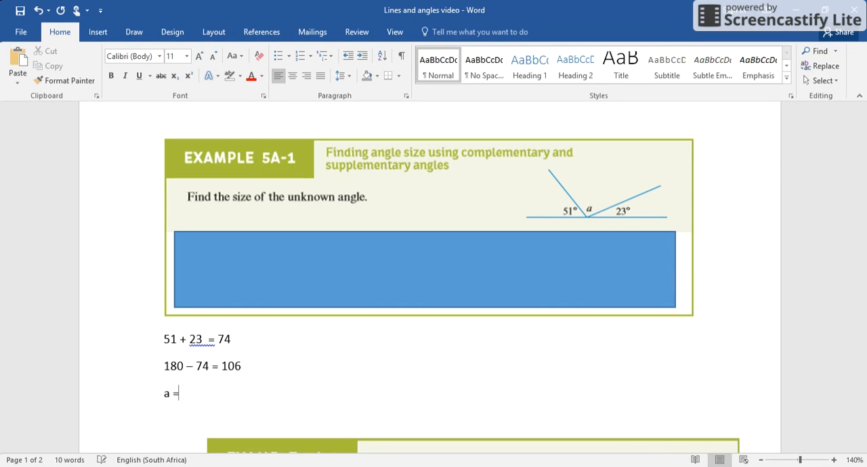
text(106)
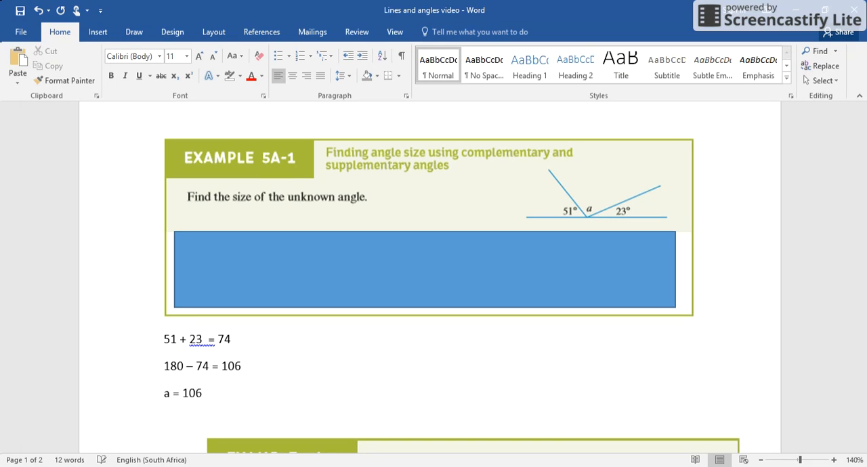
mouse_move(97, 33)
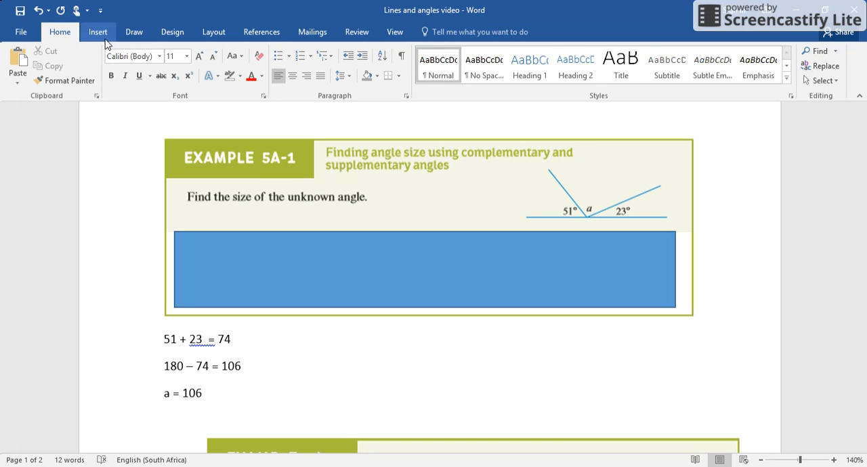
- Look for the degree sign in the Insert > Symbol list
click(97, 33)
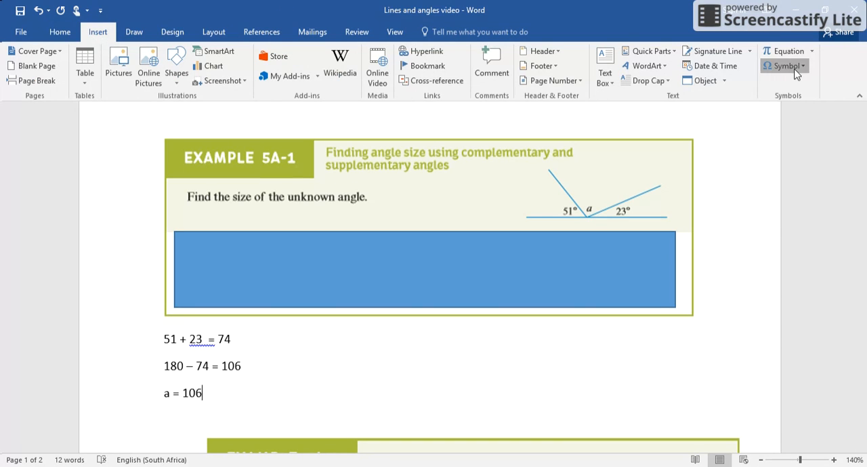
click(783, 65)
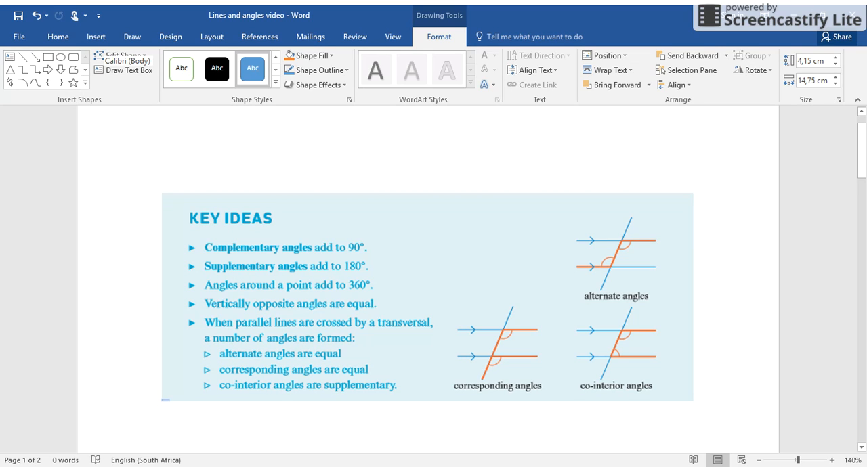
mouse_move(577, 344)
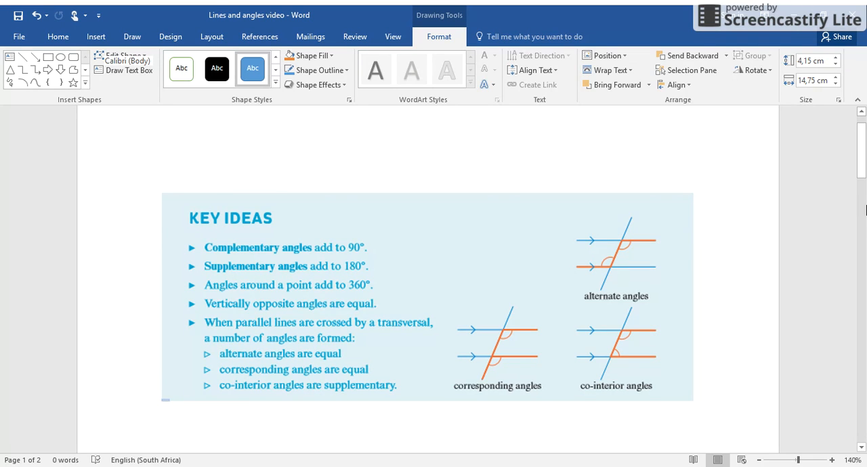
mouse_move(379, 215)
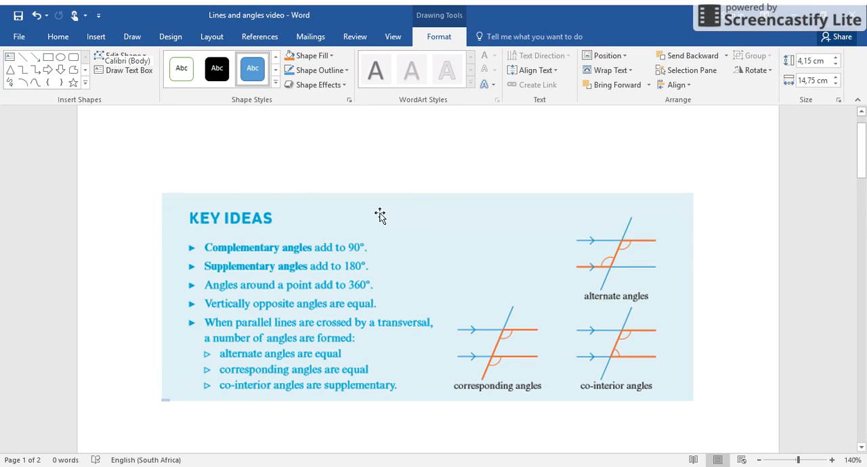
mouse_move(661, 211)
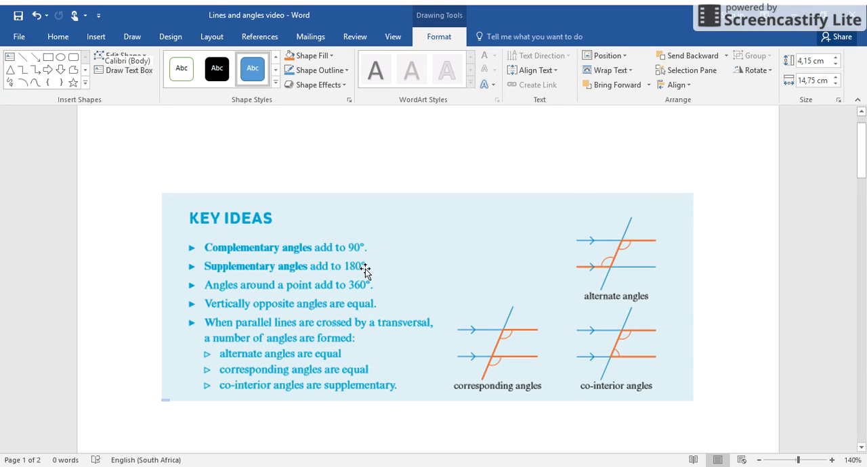
mouse_move(347, 226)
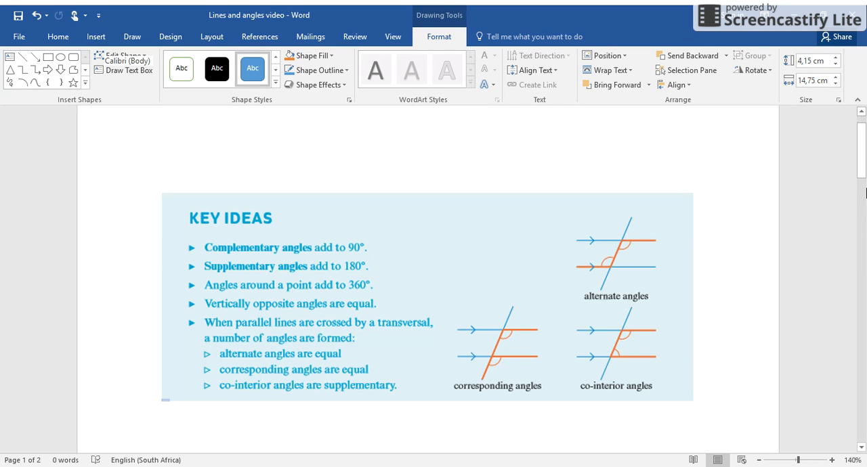
mouse_move(631, 206)
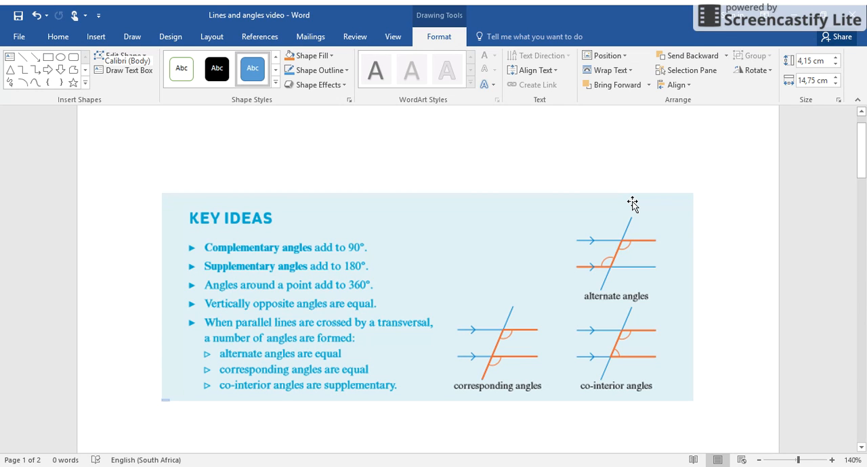
mouse_move(696, 190)
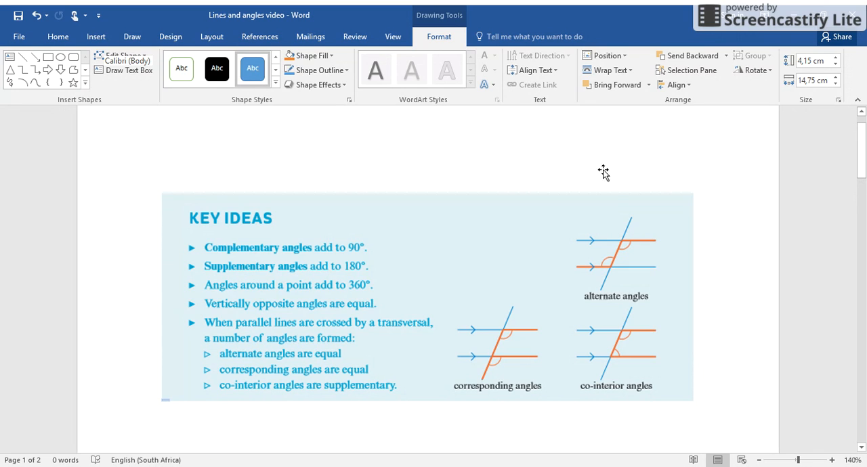
mouse_move(623, 184)
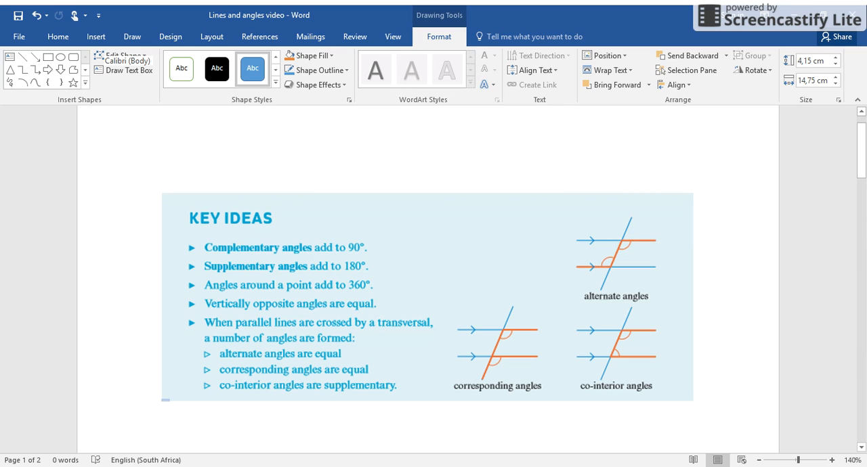
mouse_move(734, 245)
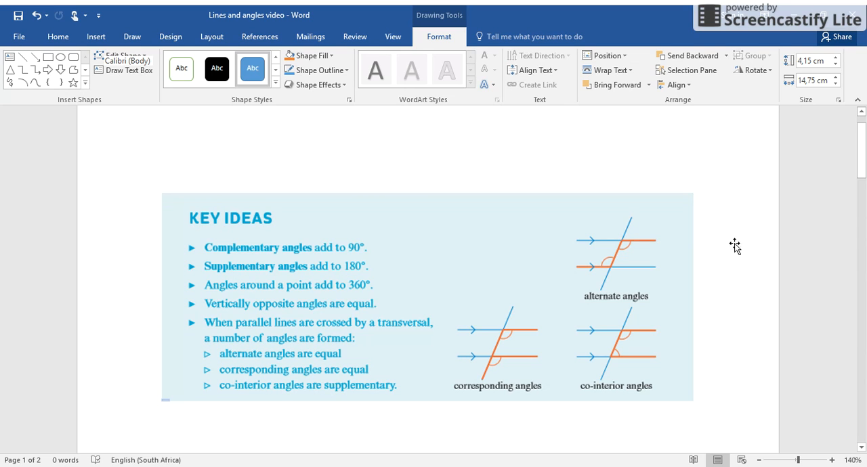
mouse_move(661, 263)
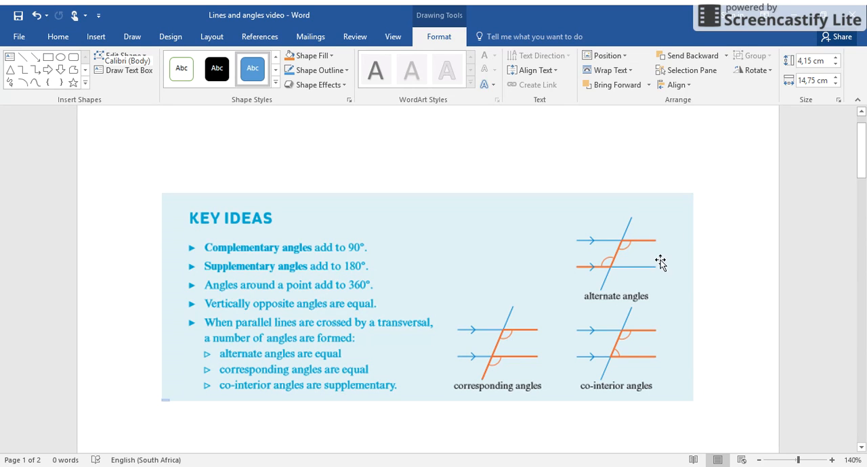
mouse_move(630, 271)
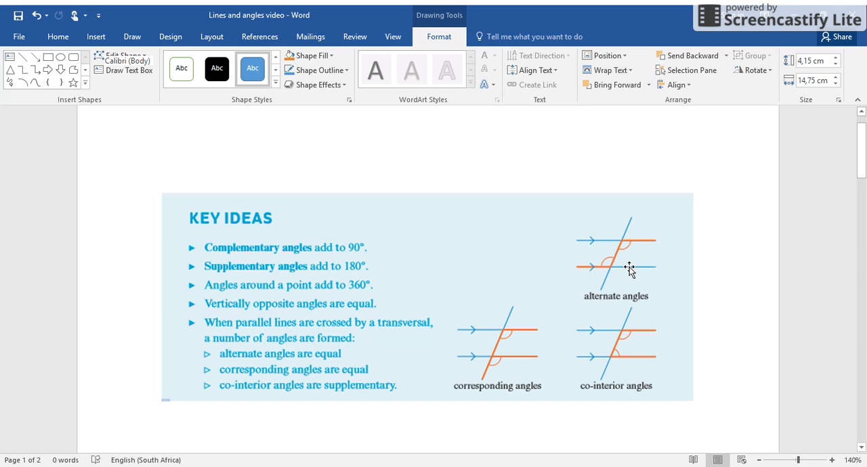
mouse_move(656, 256)
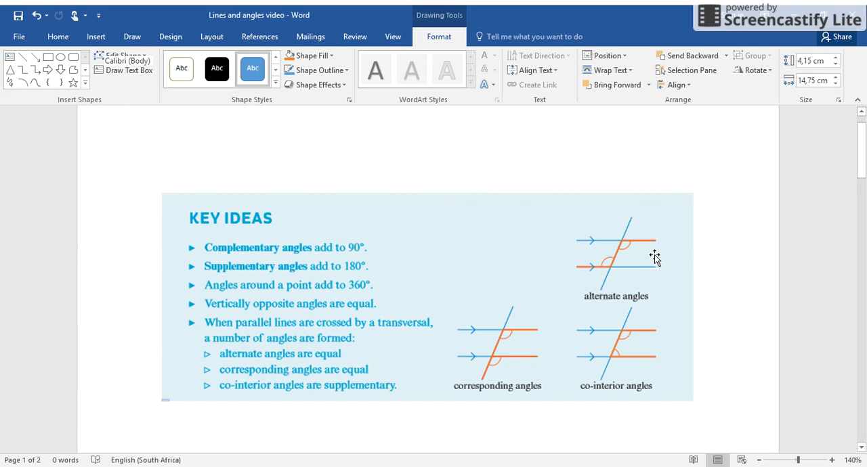
mouse_move(662, 256)
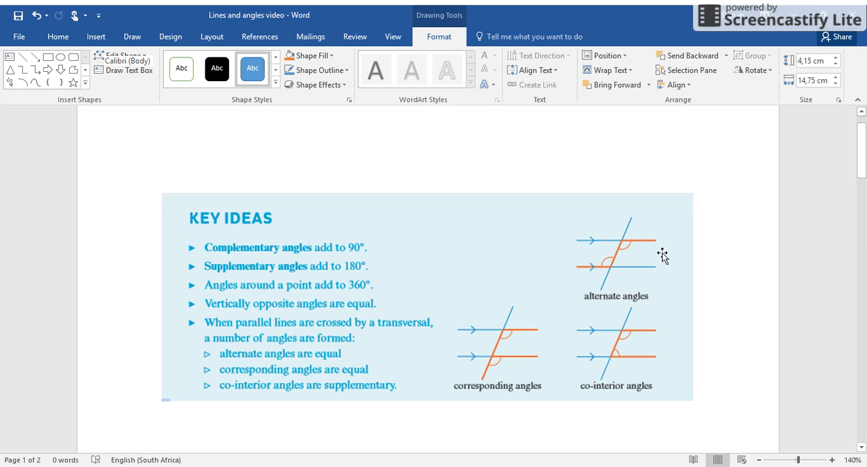
mouse_move(675, 252)
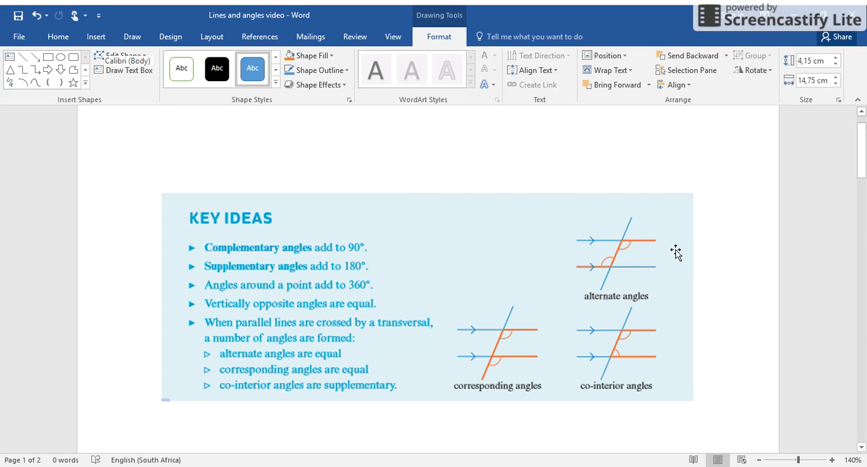
mouse_move(674, 264)
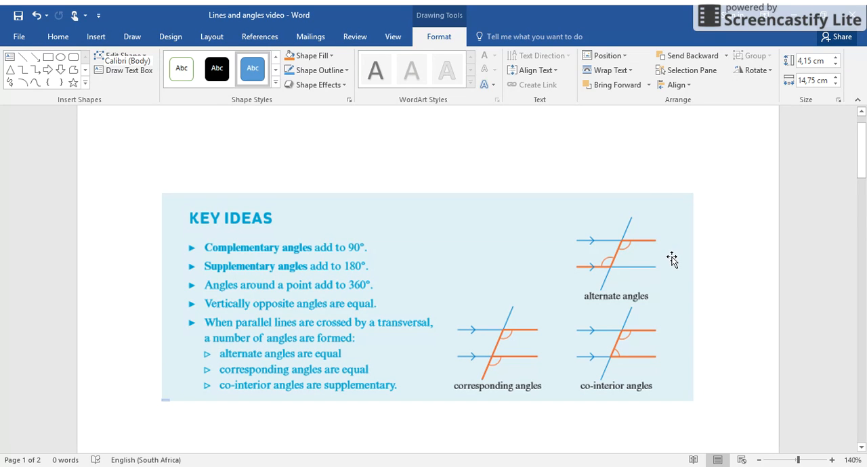
mouse_move(493, 263)
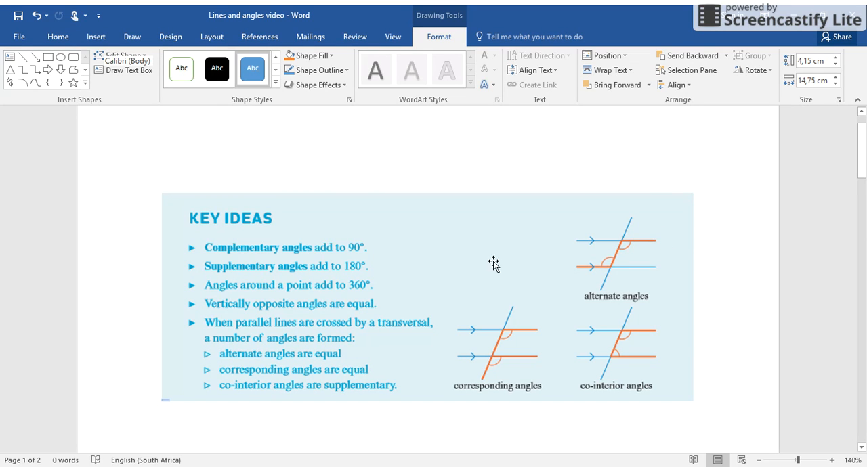
mouse_move(339, 270)
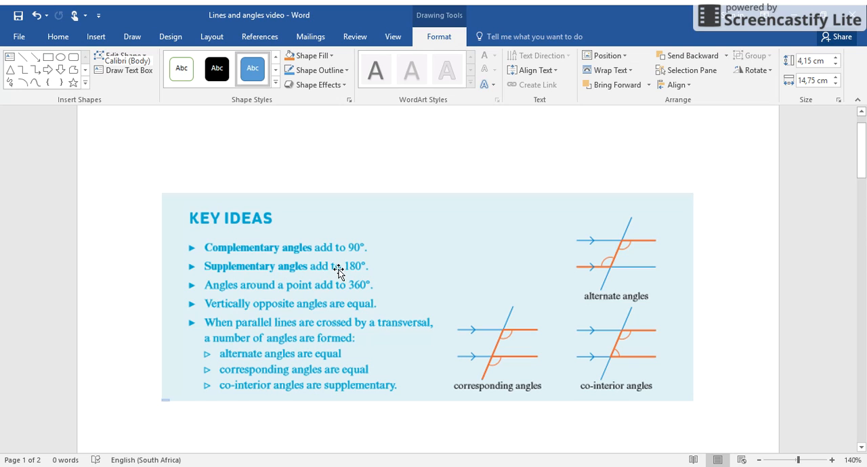
mouse_move(452, 272)
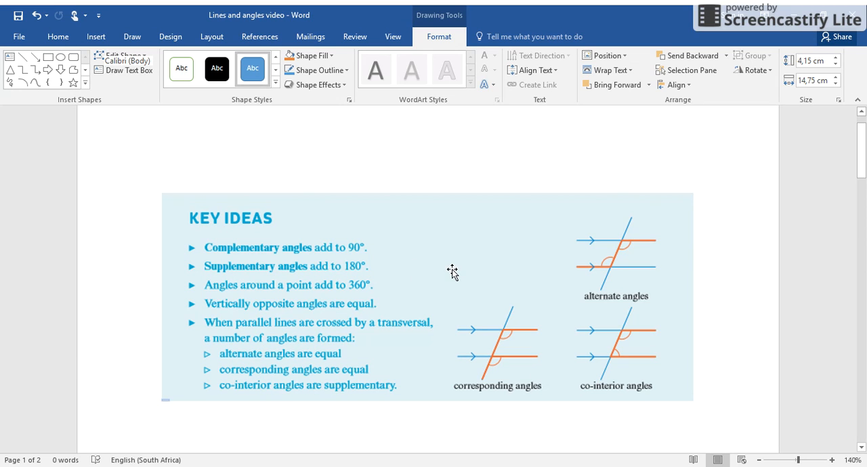
mouse_move(490, 315)
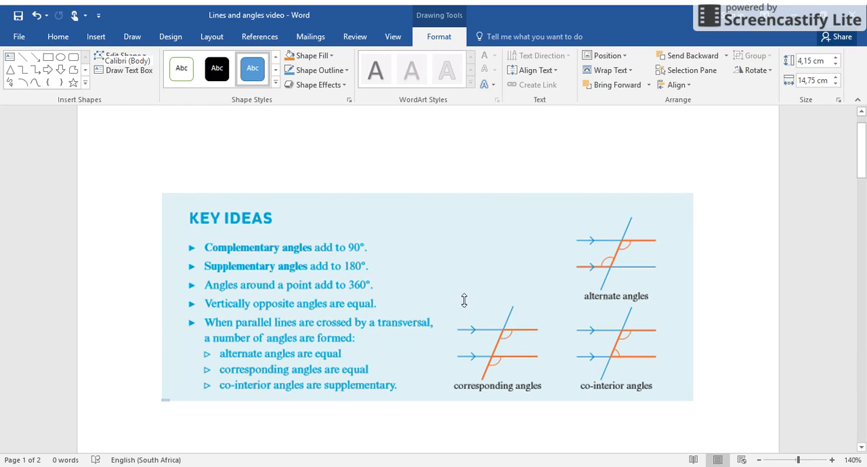
mouse_move(461, 374)
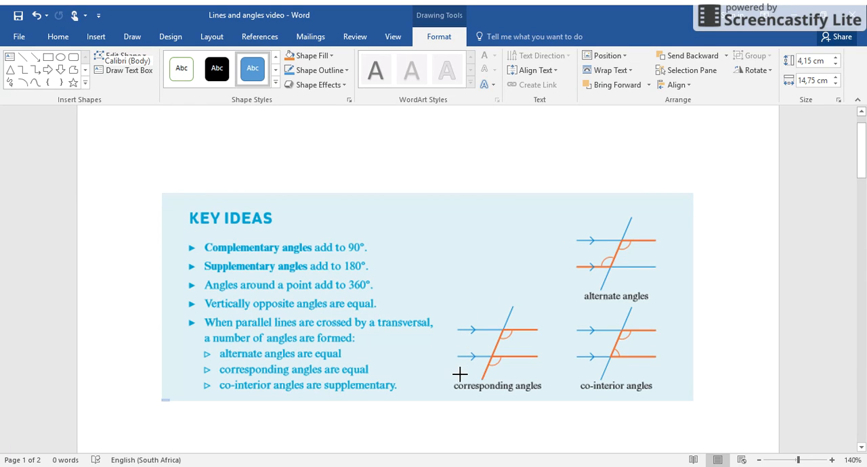
mouse_move(441, 376)
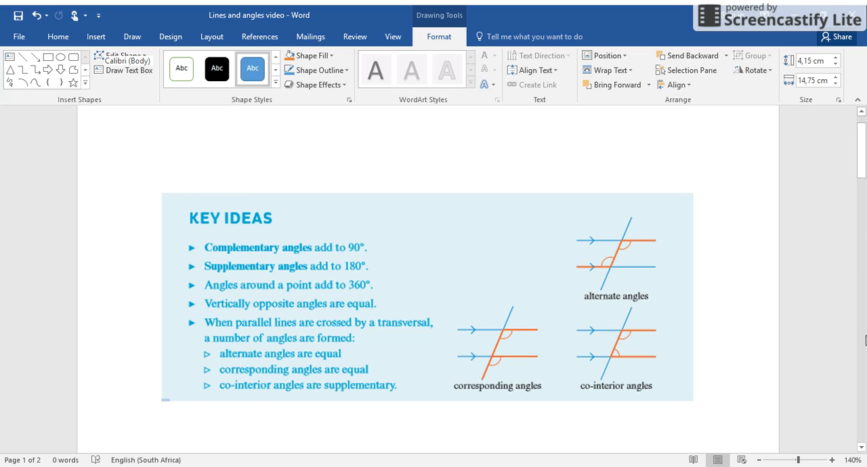
mouse_move(753, 256)
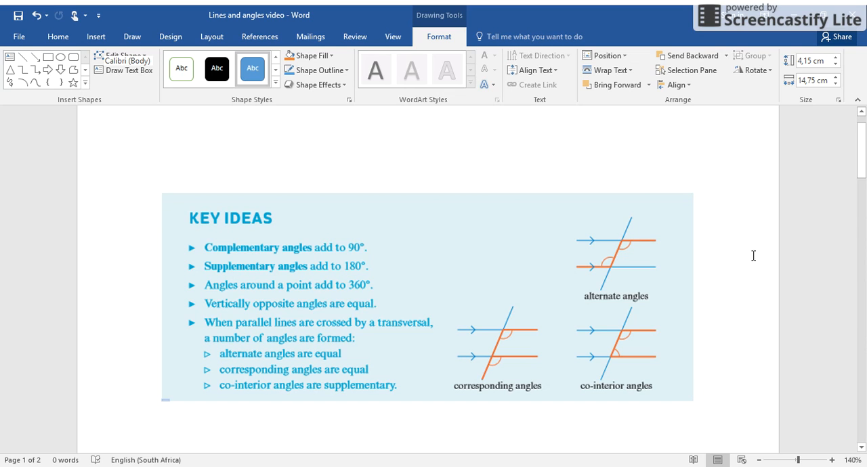
mouse_move(547, 209)
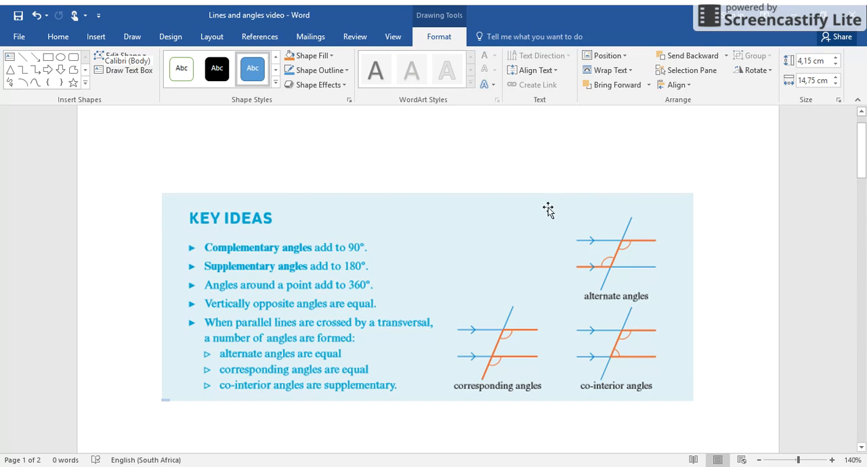
mouse_move(594, 206)
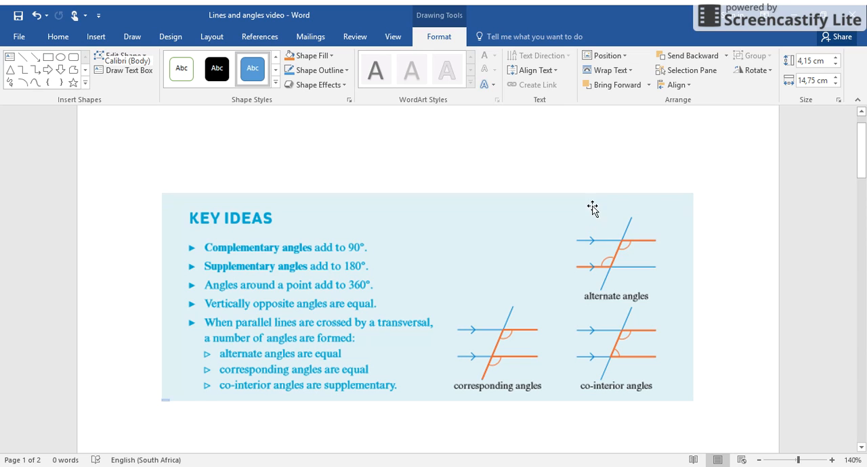
mouse_move(577, 207)
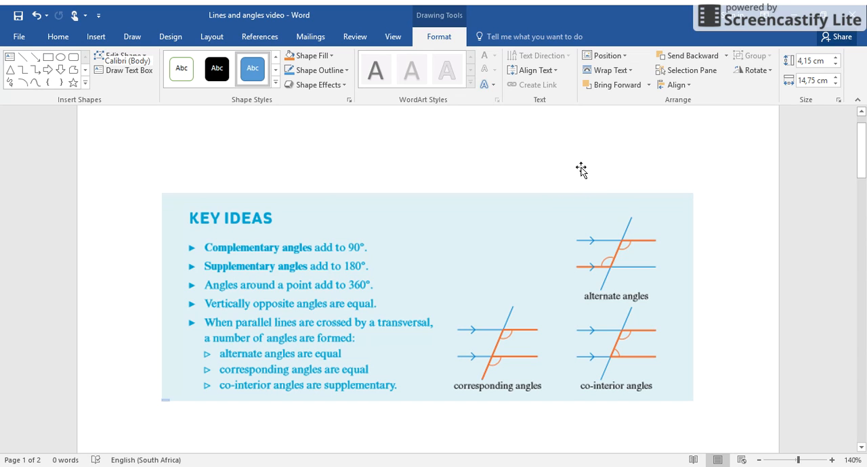
mouse_move(578, 167)
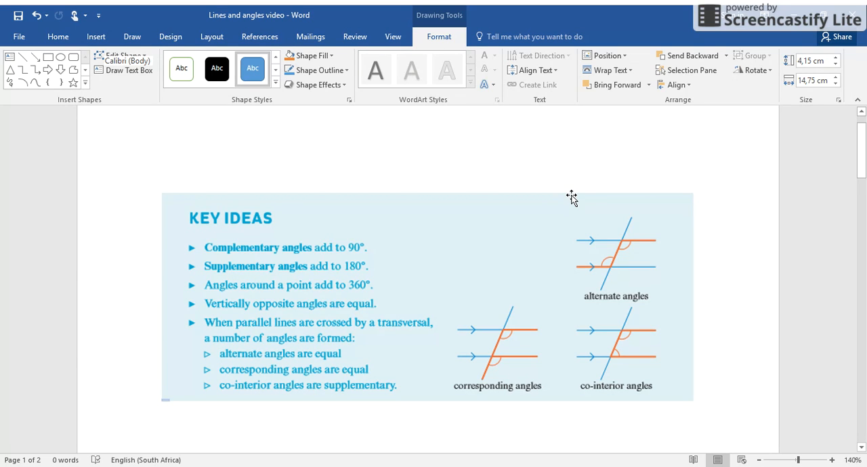
mouse_move(599, 203)
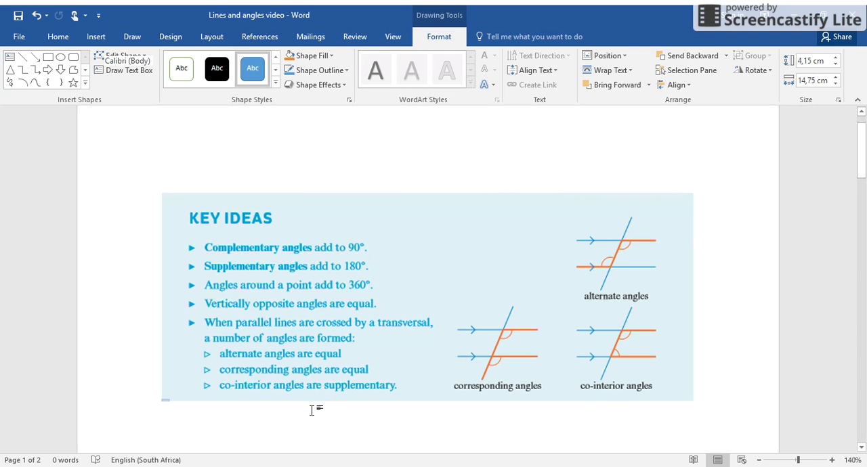
mouse_move(208, 428)
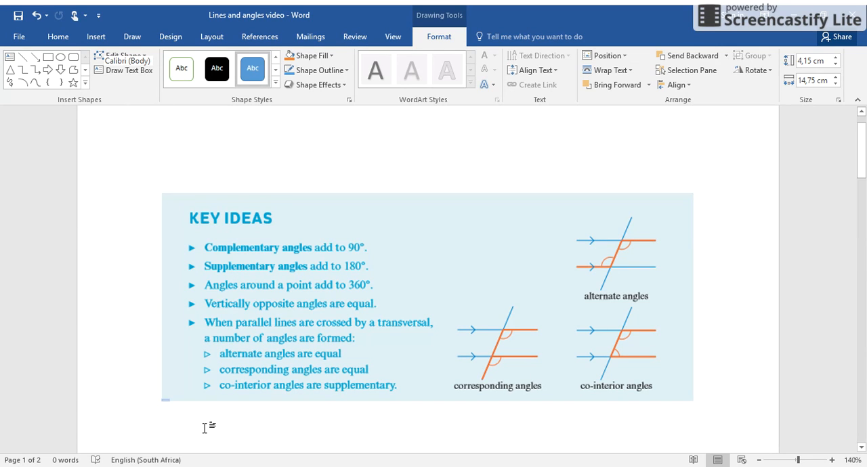
mouse_move(506, 237)
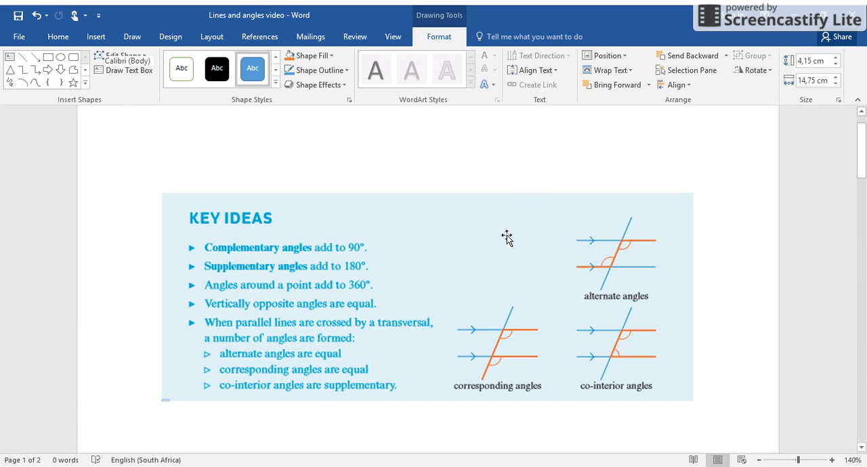
mouse_move(491, 238)
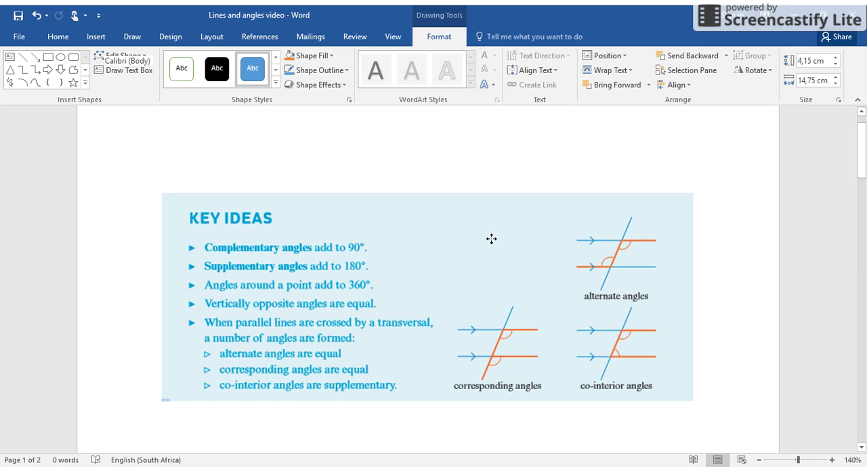
mouse_move(537, 236)
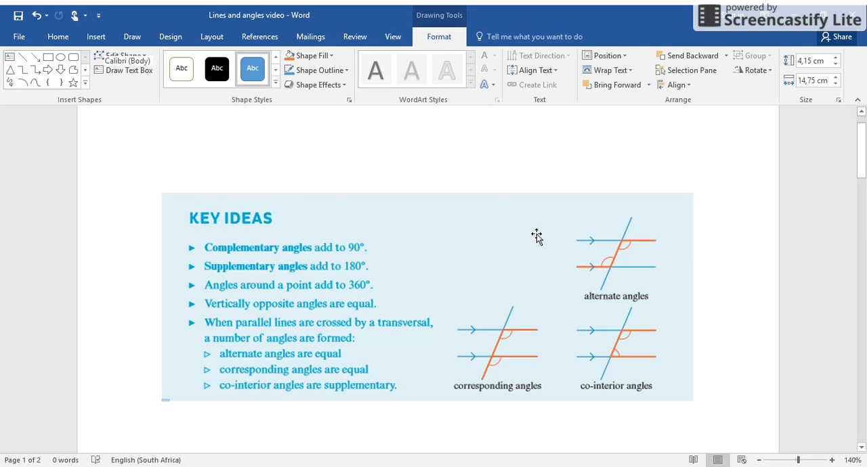
mouse_move(550, 222)
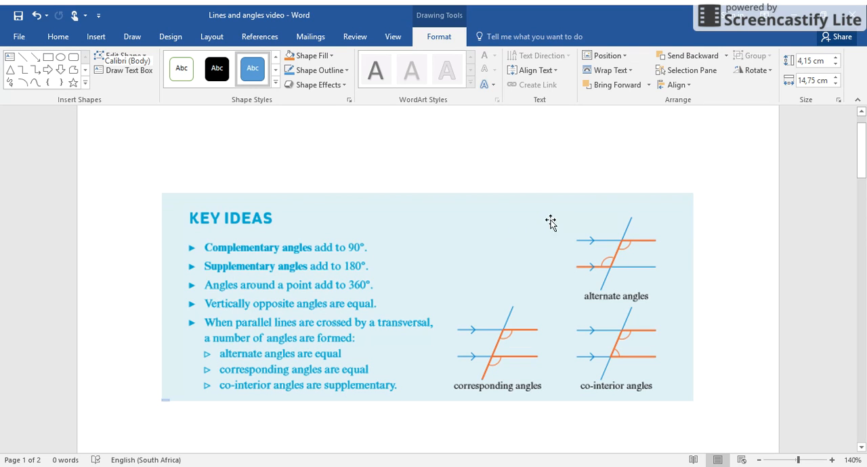
mouse_move(508, 223)
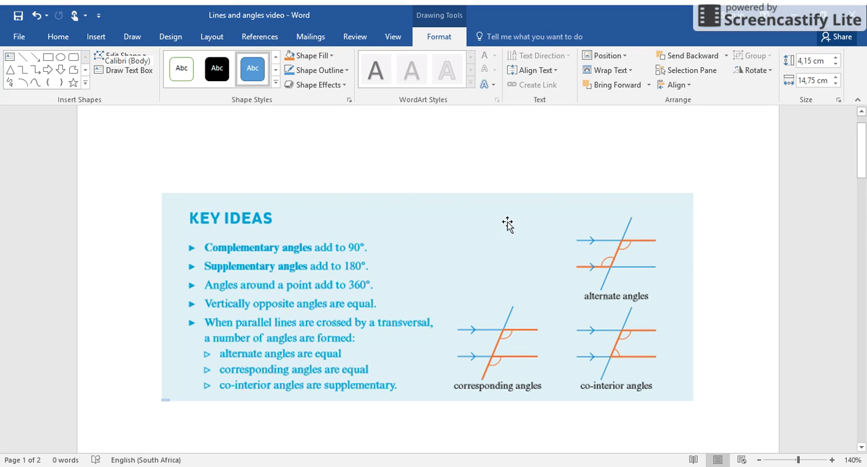
mouse_move(562, 214)
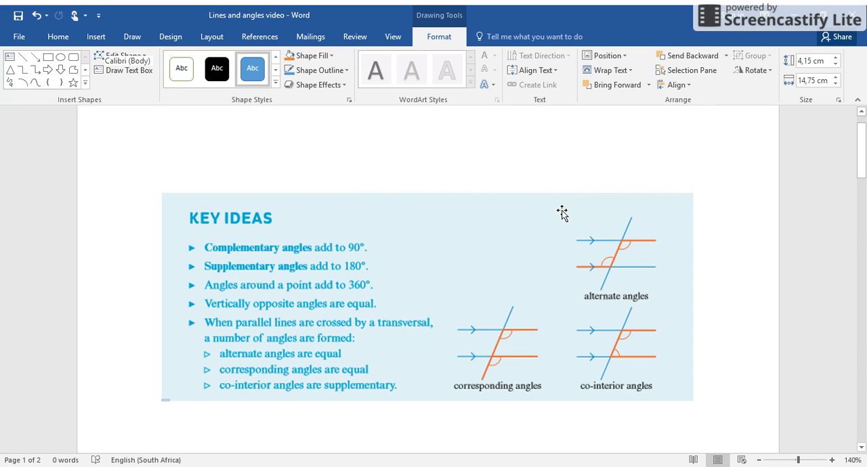
mouse_move(561, 215)
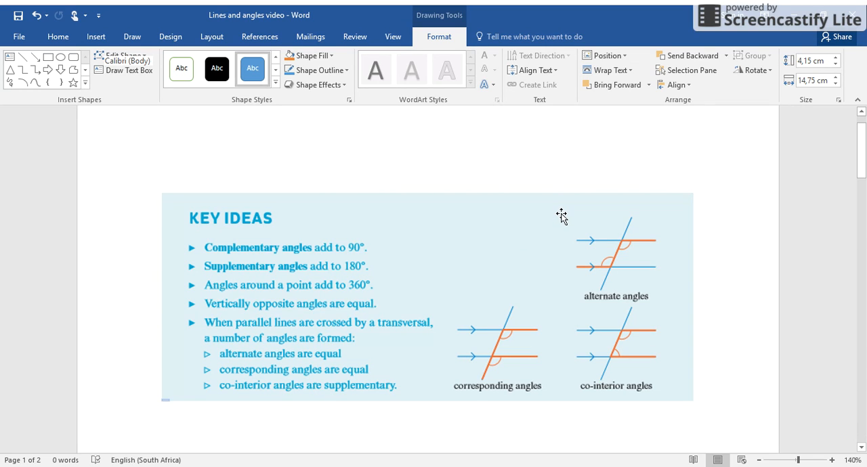
mouse_move(518, 227)
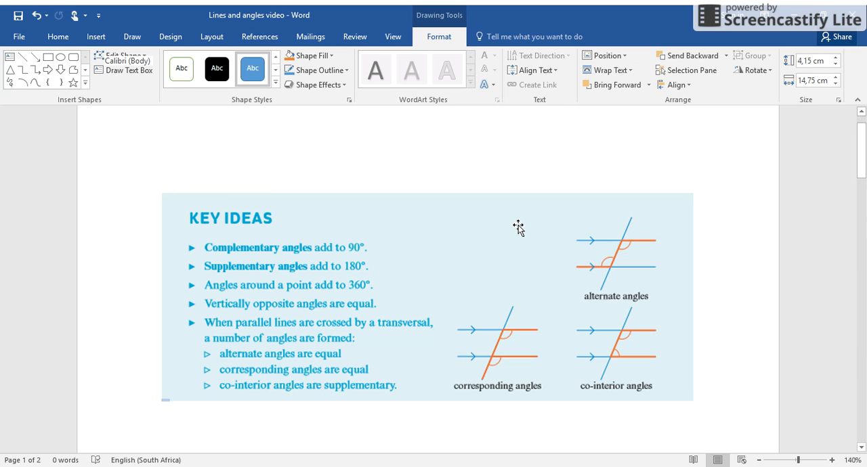
mouse_move(523, 242)
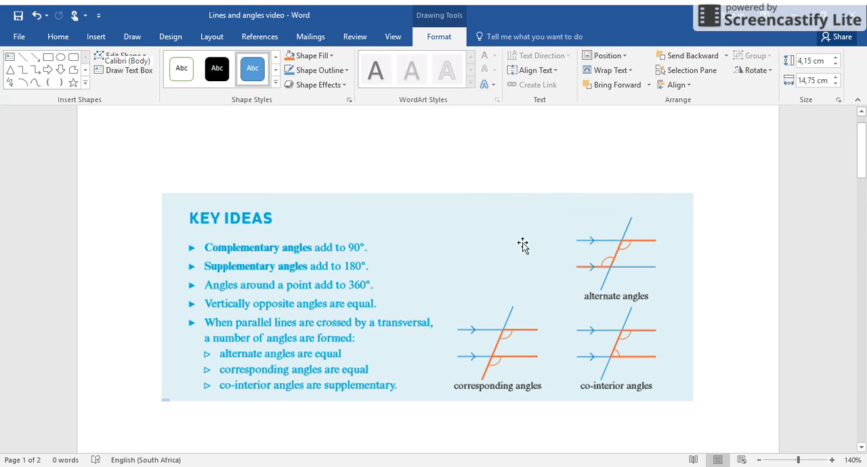
mouse_move(566, 228)
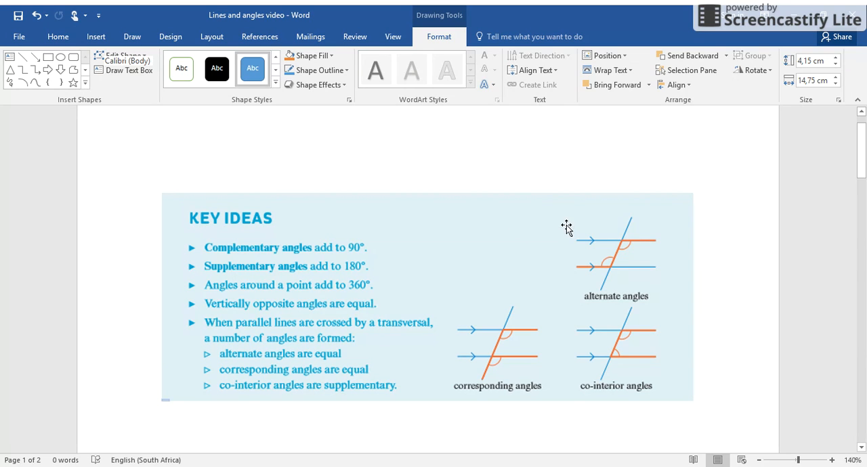
mouse_move(531, 243)
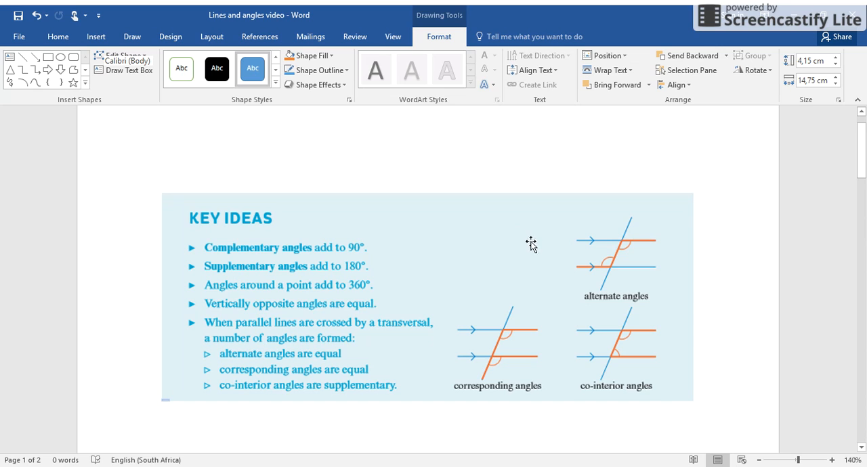
mouse_move(520, 239)
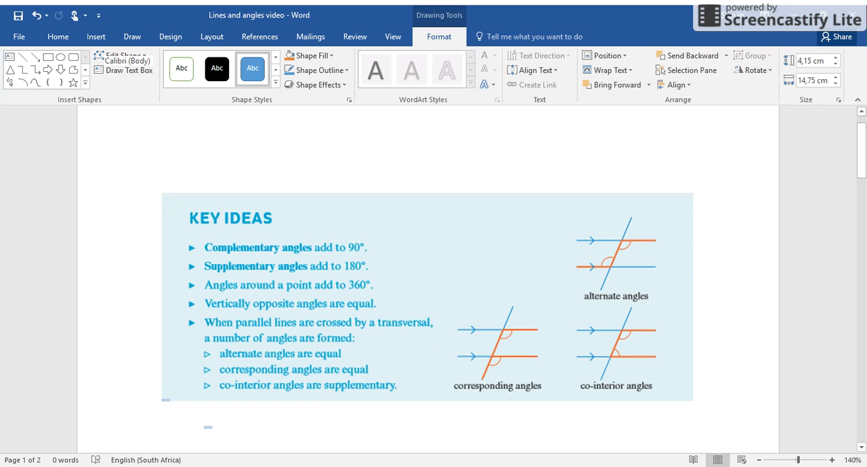
mouse_move(523, 202)
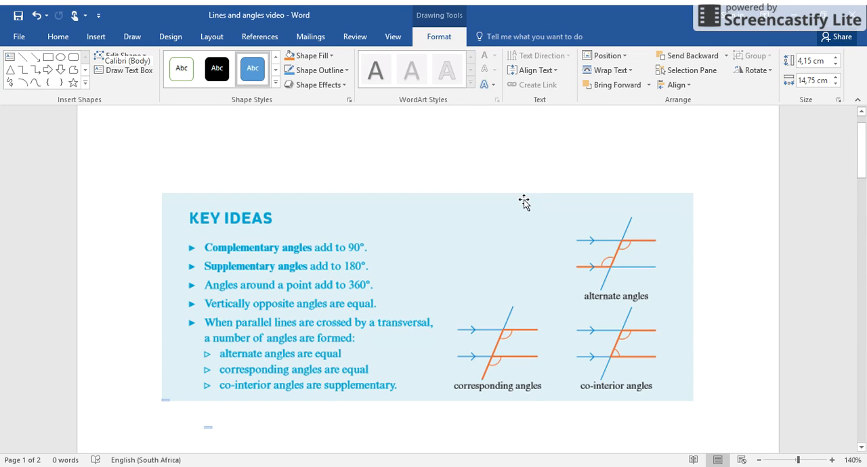
mouse_move(540, 192)
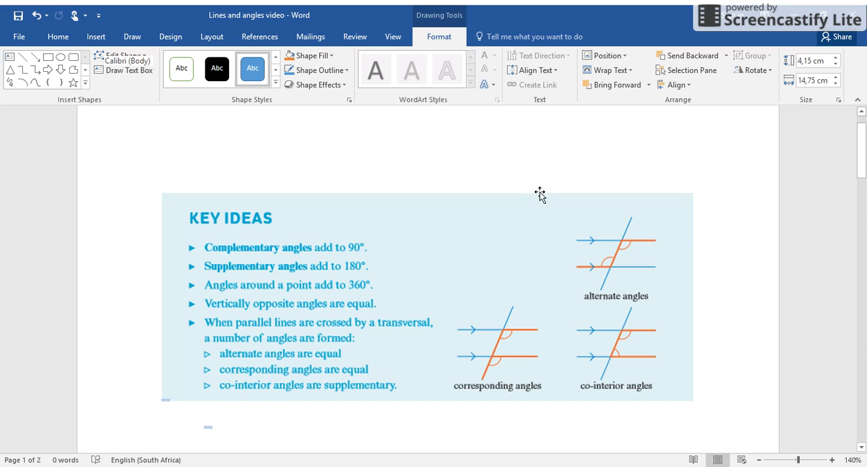
mouse_move(506, 209)
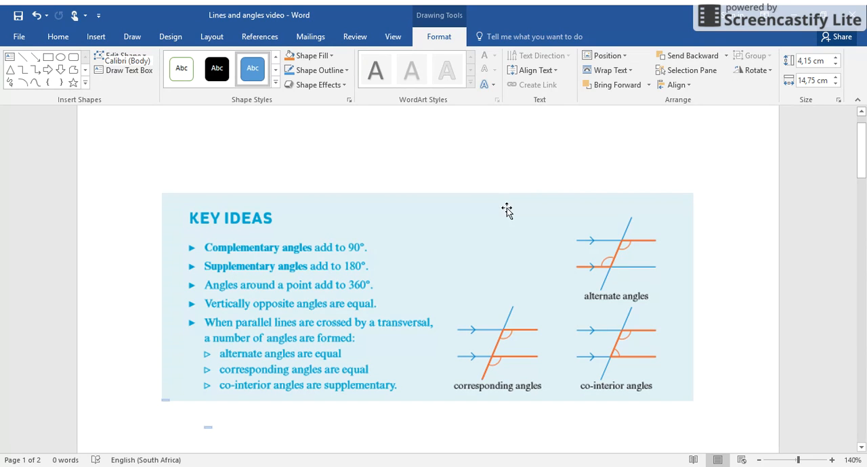
mouse_move(523, 218)
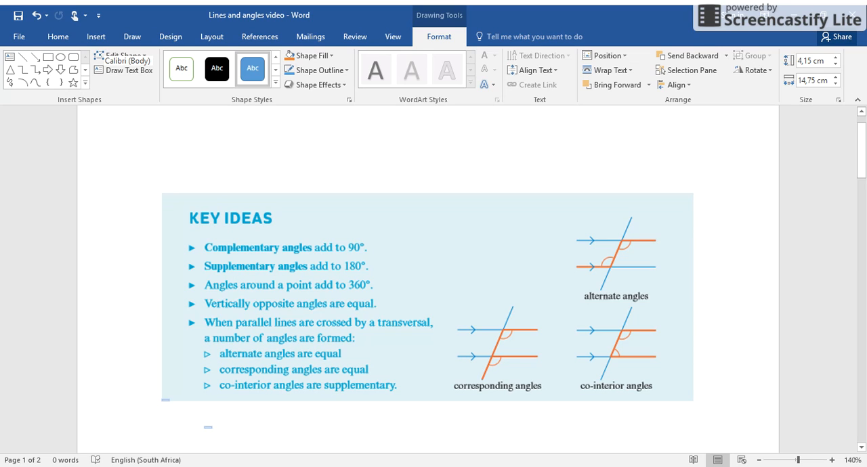
mouse_move(799, 75)
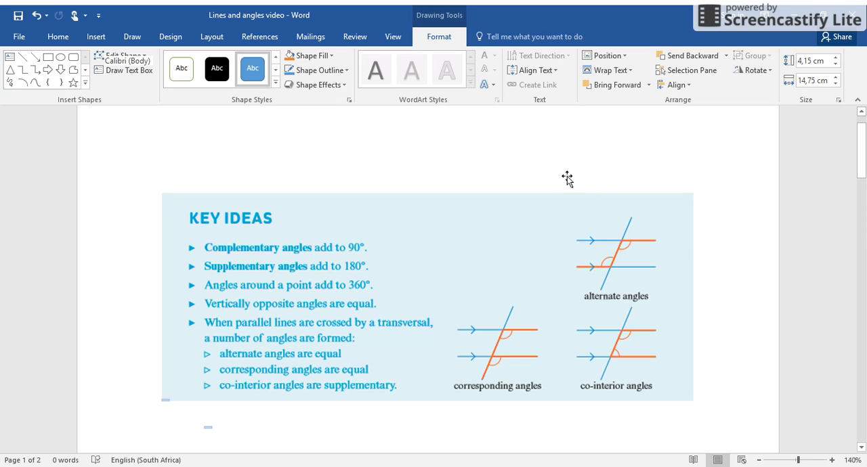
mouse_move(562, 187)
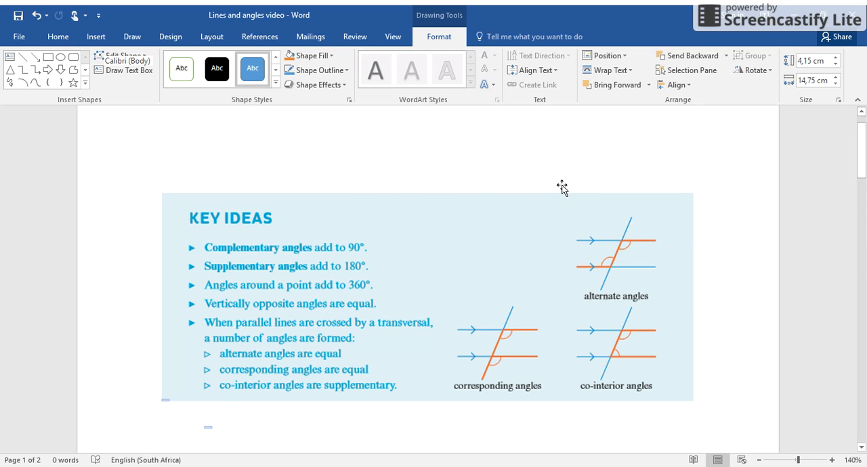
mouse_move(539, 187)
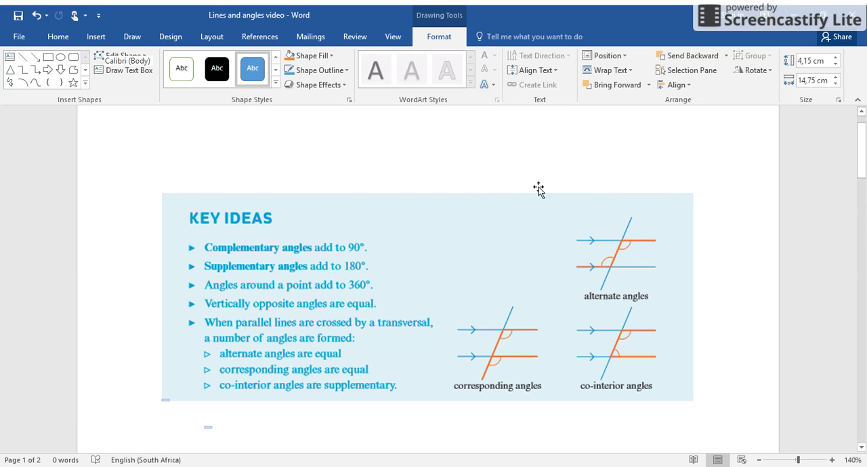
mouse_move(522, 176)
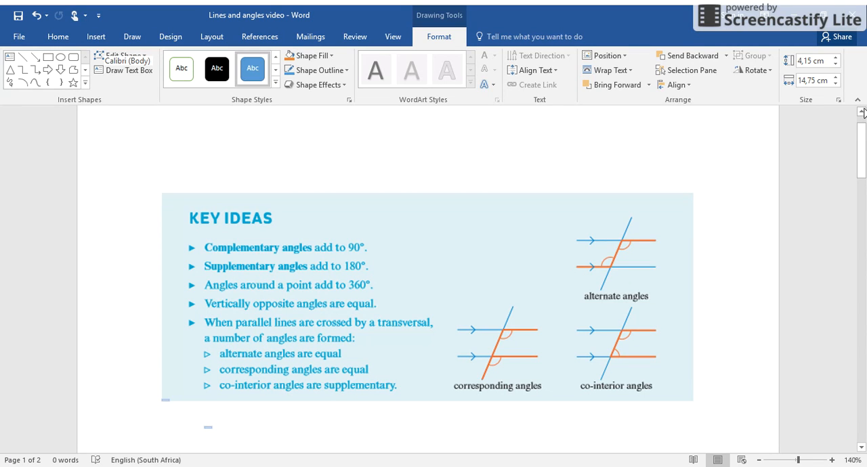
mouse_move(203, 442)
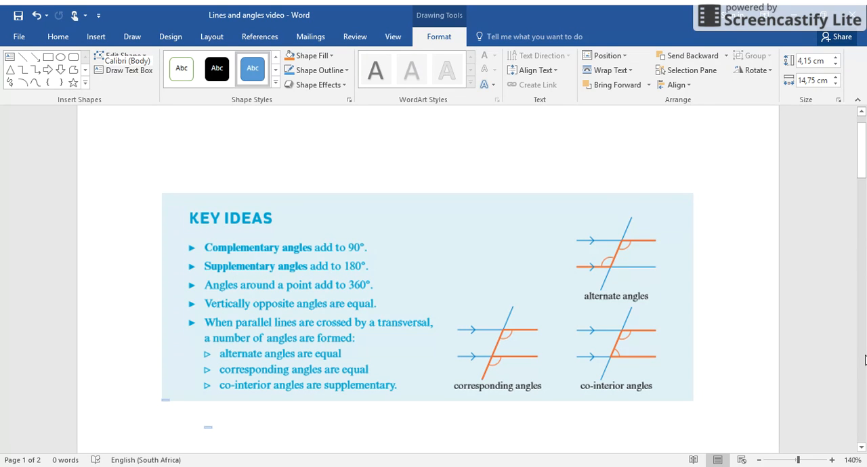
mouse_move(563, 241)
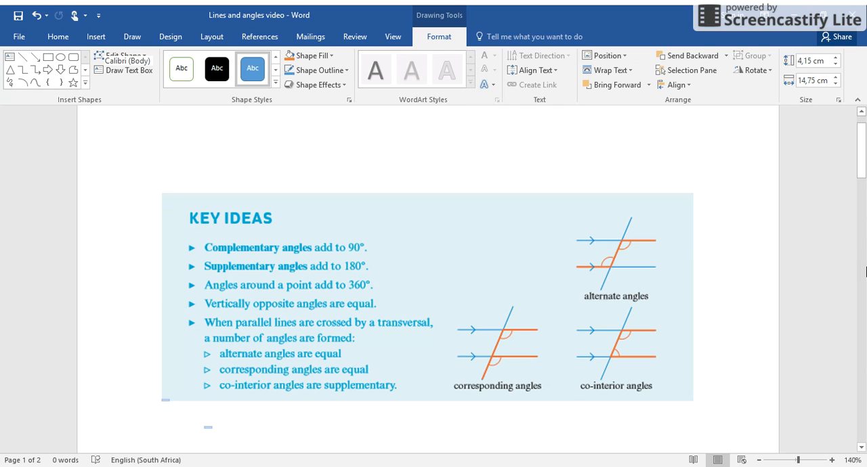
mouse_move(864, 327)
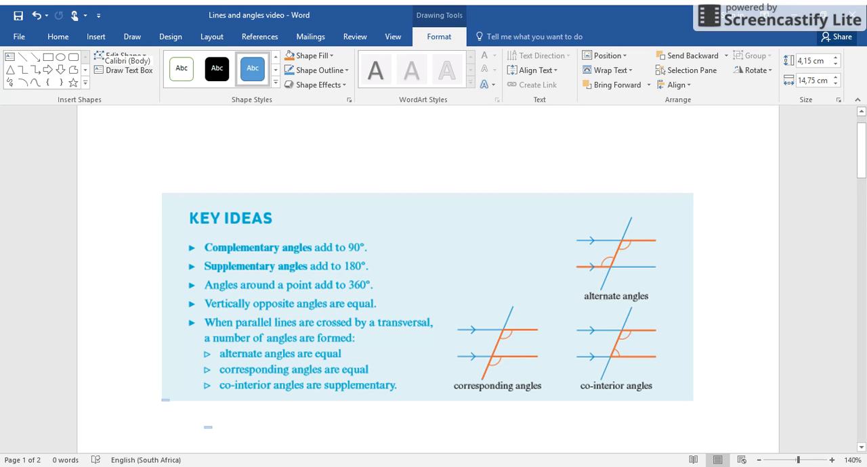
mouse_move(786, 76)
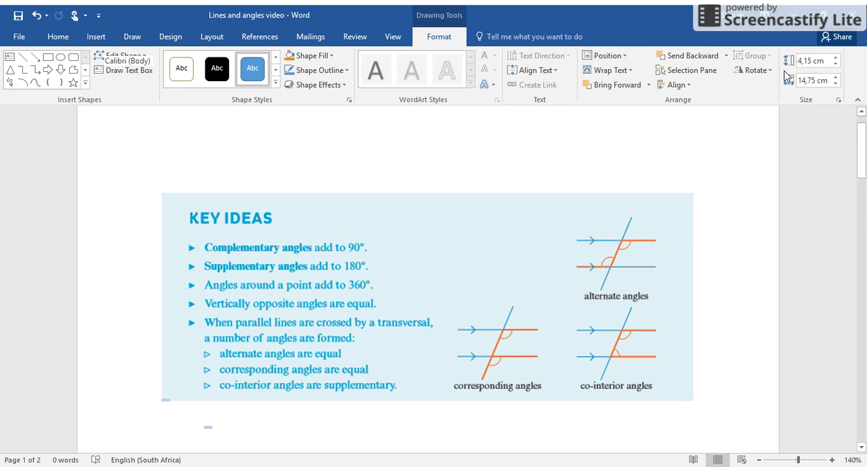